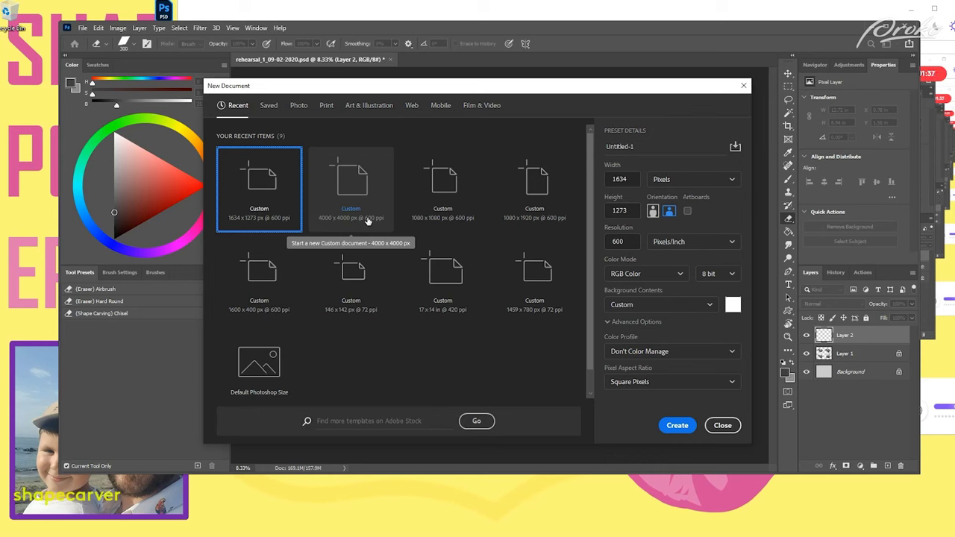
pyautogui.moveTo(356, 167)
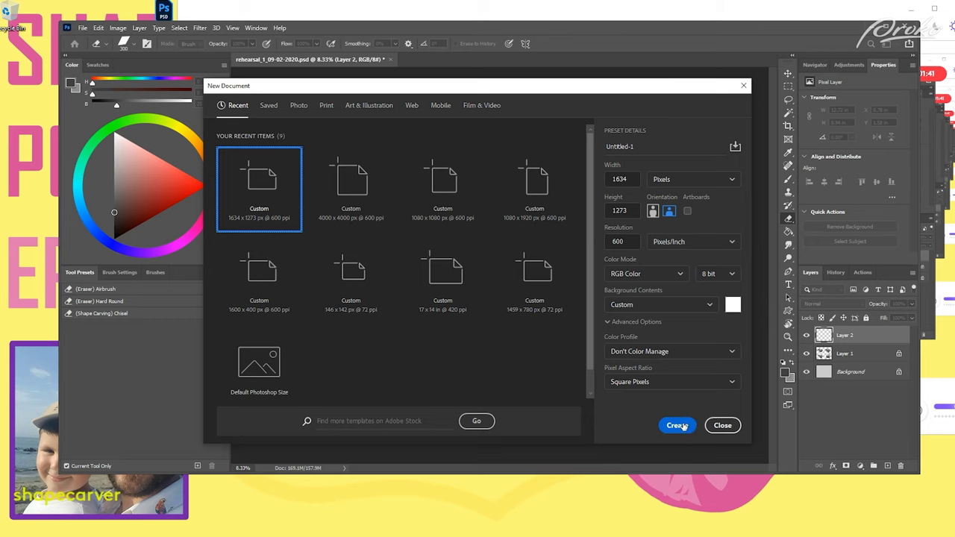
# Create the new untitled 1834 × 1273 px document from the custom preset.
pyautogui.click(676, 425)
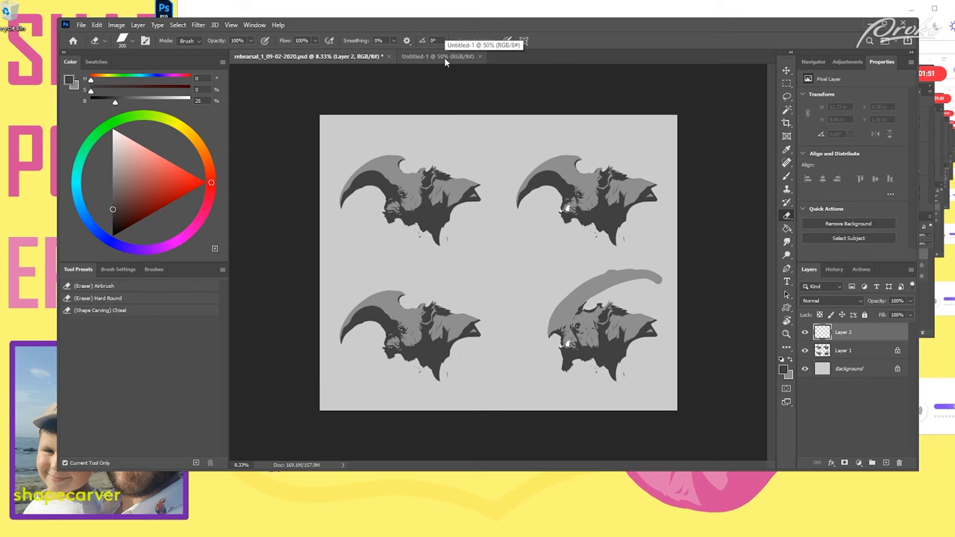
# Lasso a curved, horned crescent outline on Untitled-1 and block it in as a black silhouette.
pyautogui.click(435, 57)
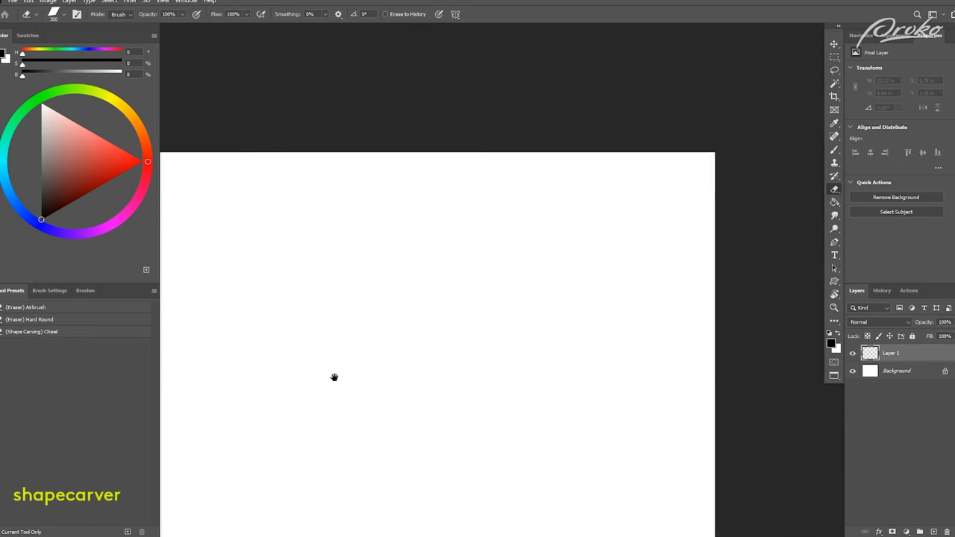
pyautogui.click(834, 71)
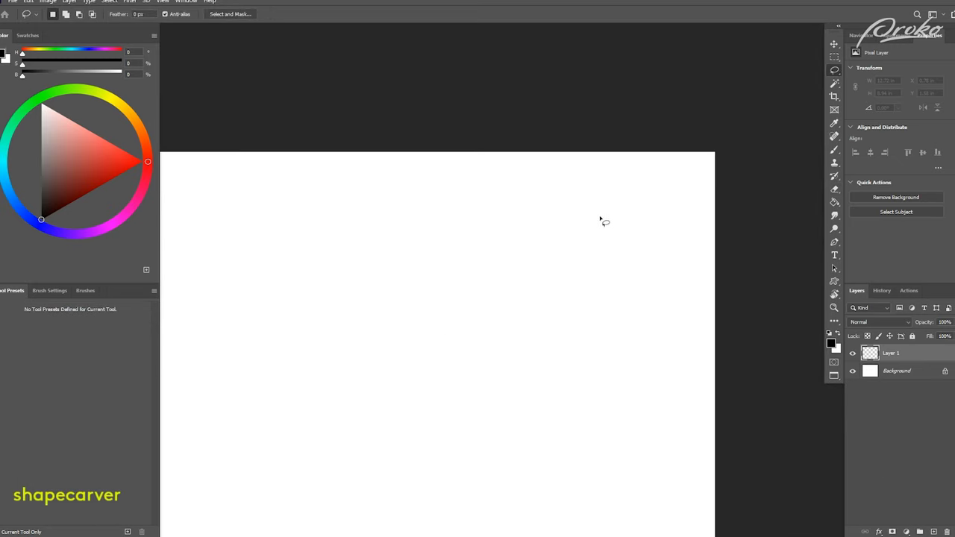
pyautogui.moveTo(610, 218); pyautogui.dragTo(489, 282)
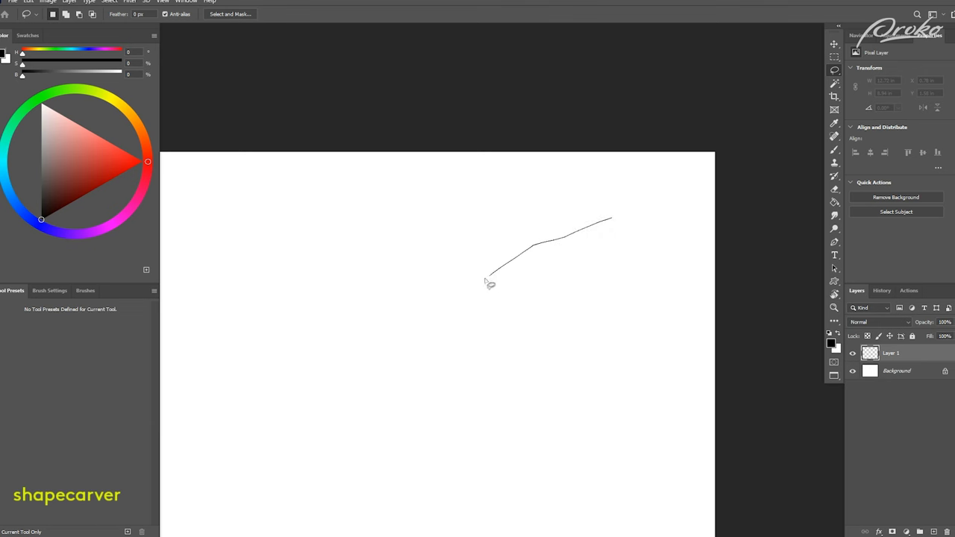
pyautogui.moveTo(490, 282); pyautogui.dragTo(450, 325)
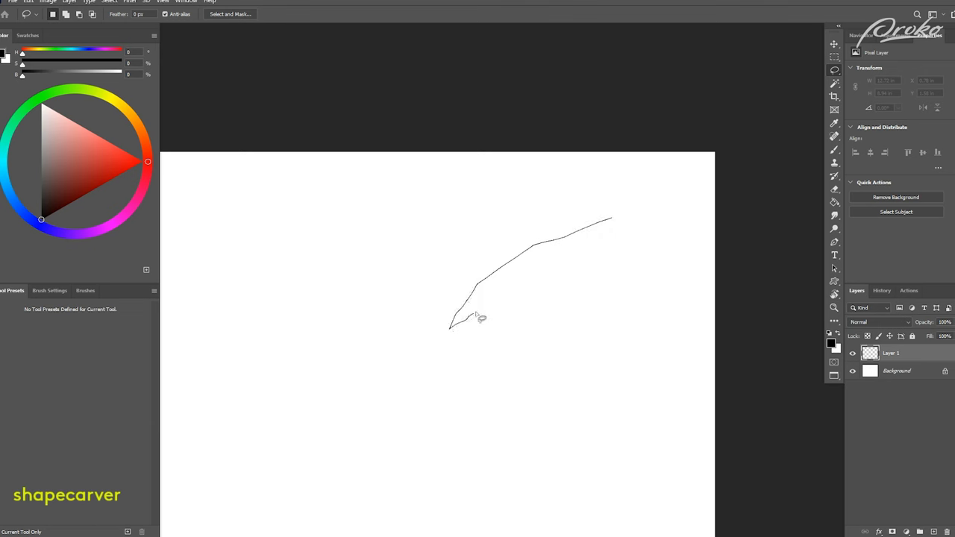
pyautogui.moveTo(455, 319); pyautogui.dragTo(630, 297)
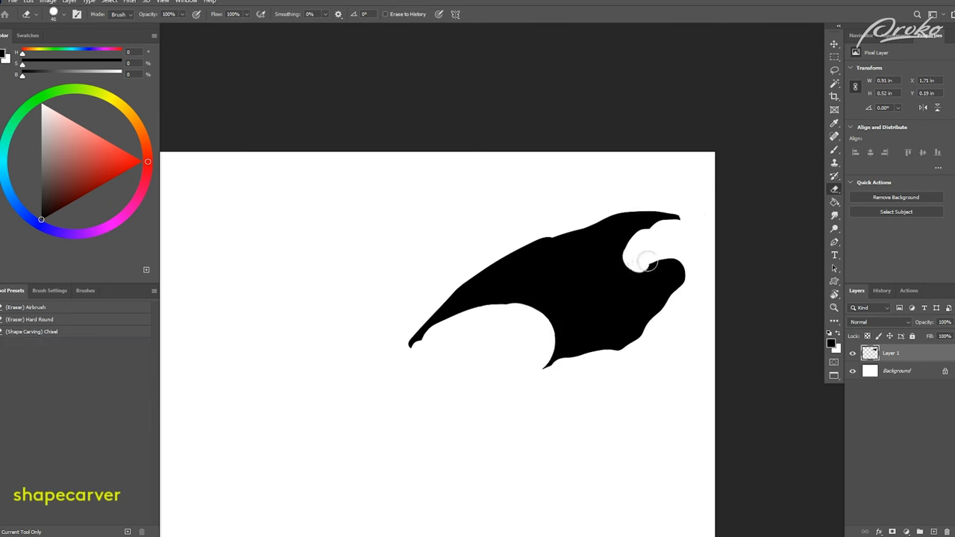
# Cut a notch in the silhouette's upper right and add a jagged jaw and lower-right extension in black.
pyautogui.moveTo(649, 262); pyautogui.dragTo(564, 376)
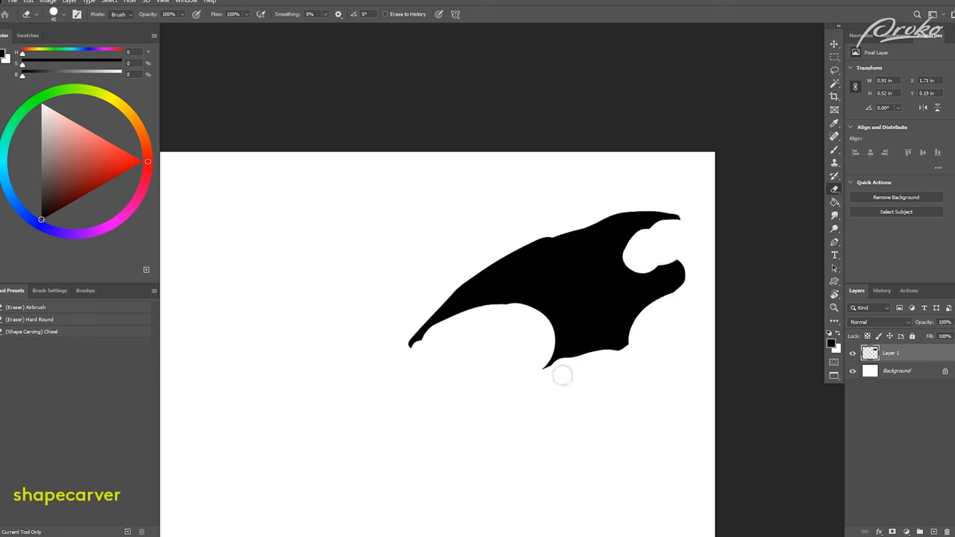
pyautogui.click(834, 71)
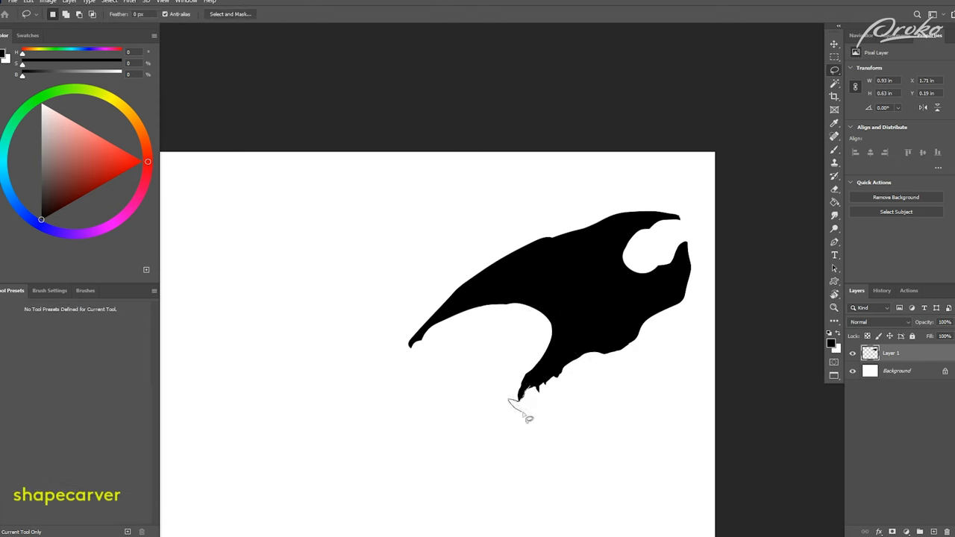
pyautogui.moveTo(522, 395); pyautogui.dragTo(627, 382)
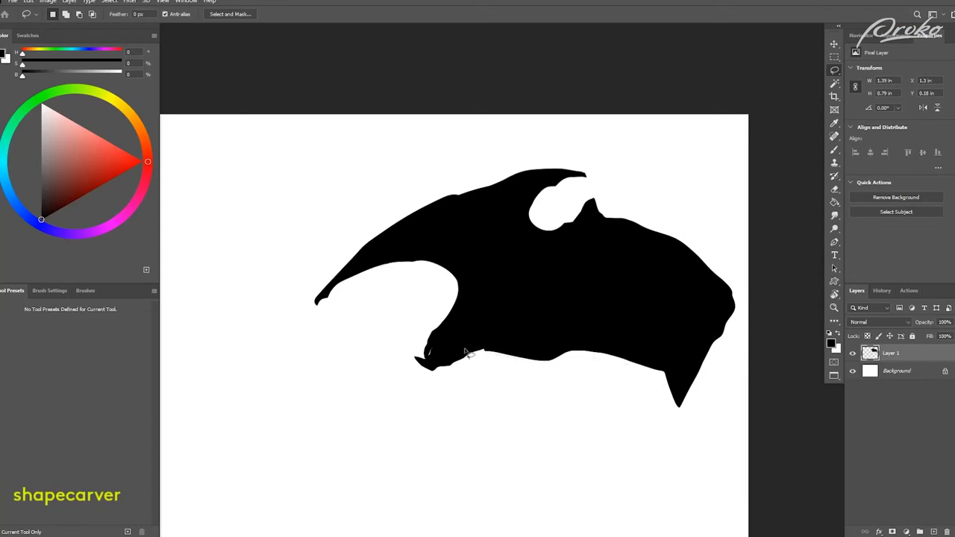
pyautogui.moveTo(468, 352); pyautogui.dragTo(668, 412)
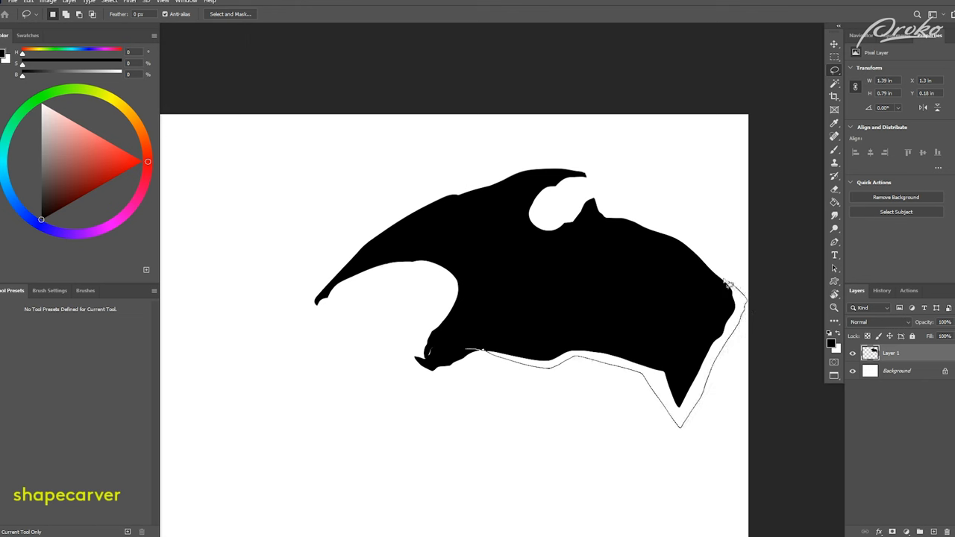
pyautogui.click(642, 226)
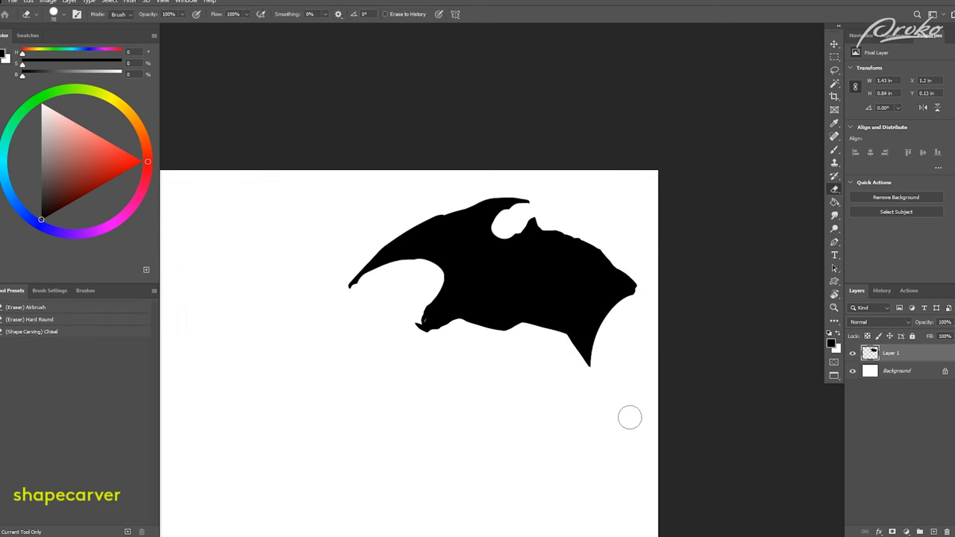
pyautogui.moveTo(588, 206)
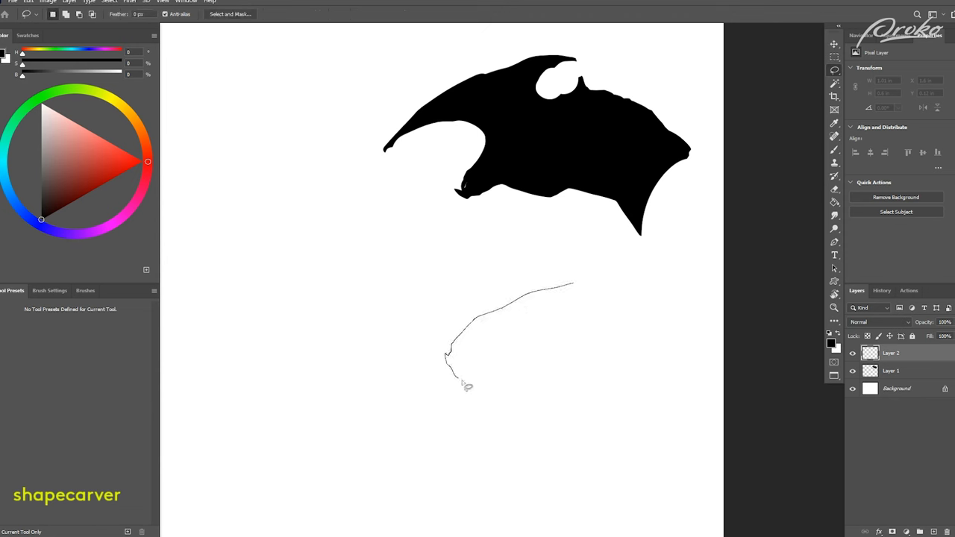
# Block in a second black head below the first with a row of spikes along its crest.
pyautogui.moveTo(465, 385); pyautogui.dragTo(575, 286)
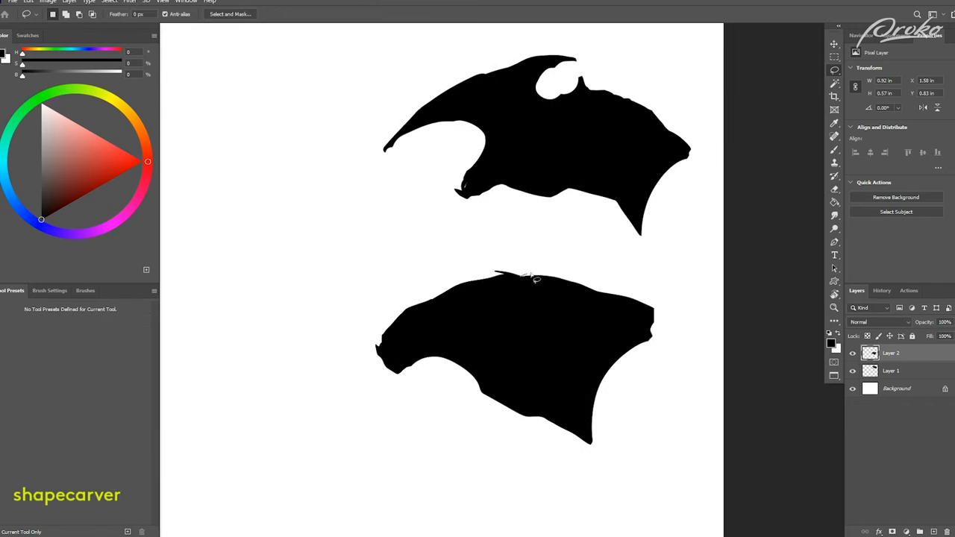
pyautogui.moveTo(574, 261)
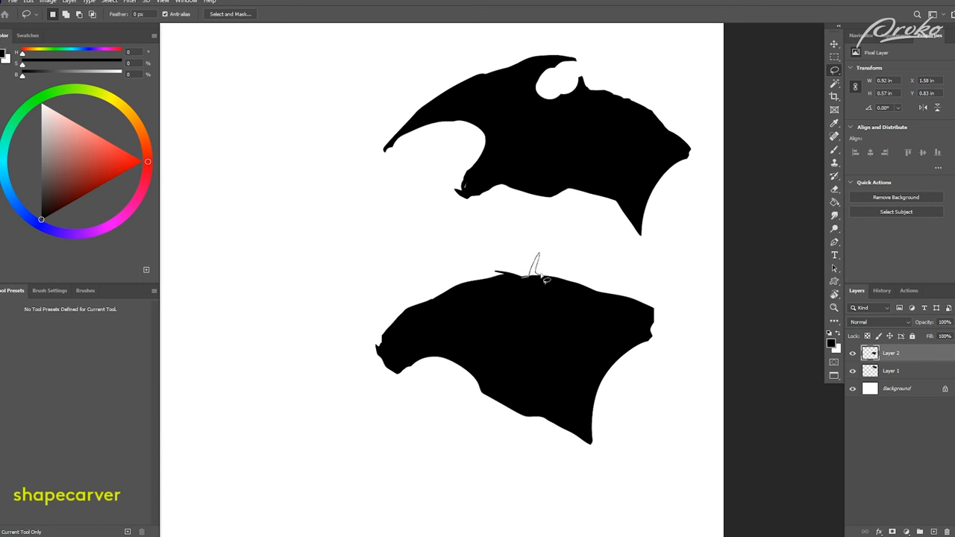
pyautogui.moveTo(529, 268); pyautogui.dragTo(567, 280)
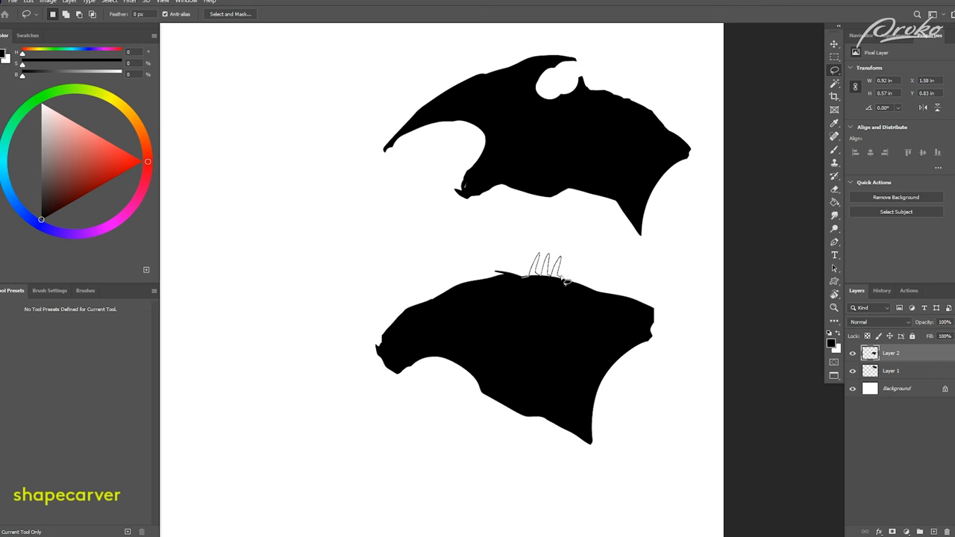
pyautogui.moveTo(555, 266); pyautogui.dragTo(579, 268)
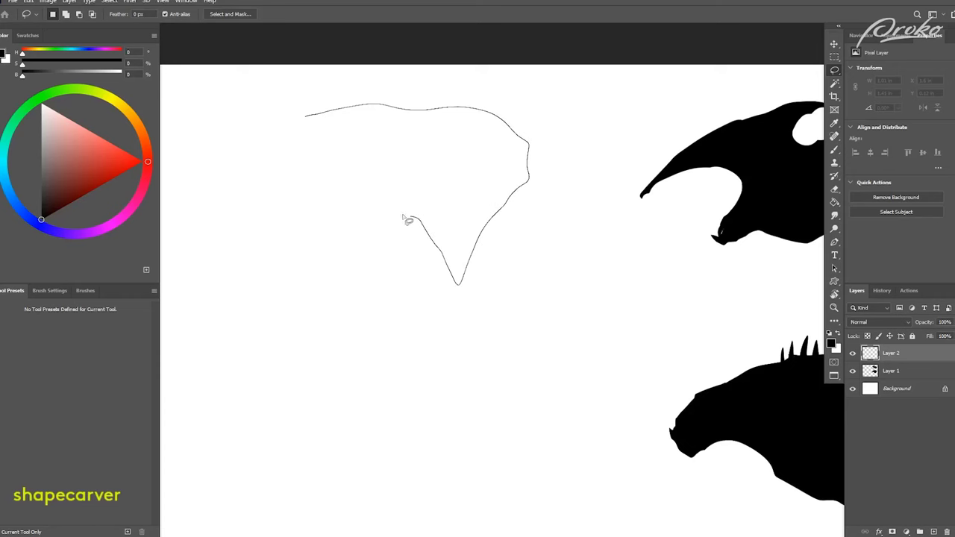
# Block in a third black head with an open, toothy jaw to the right of the first.
pyautogui.moveTo(406, 217); pyautogui.dragTo(280, 208)
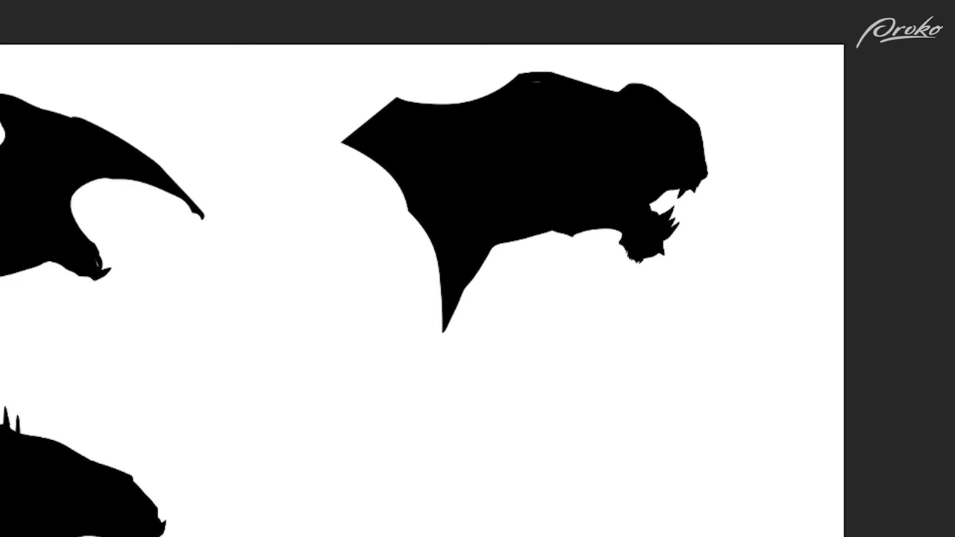
# Block in a fourth angular black head in the lower right, completing the two-by-two set.
pyautogui.press('shift')
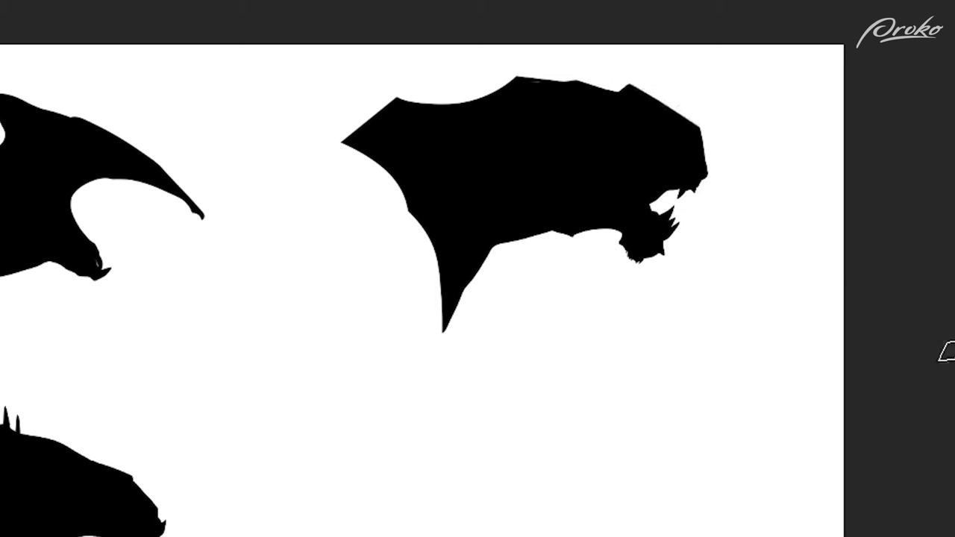
pyautogui.moveTo(716, 127)
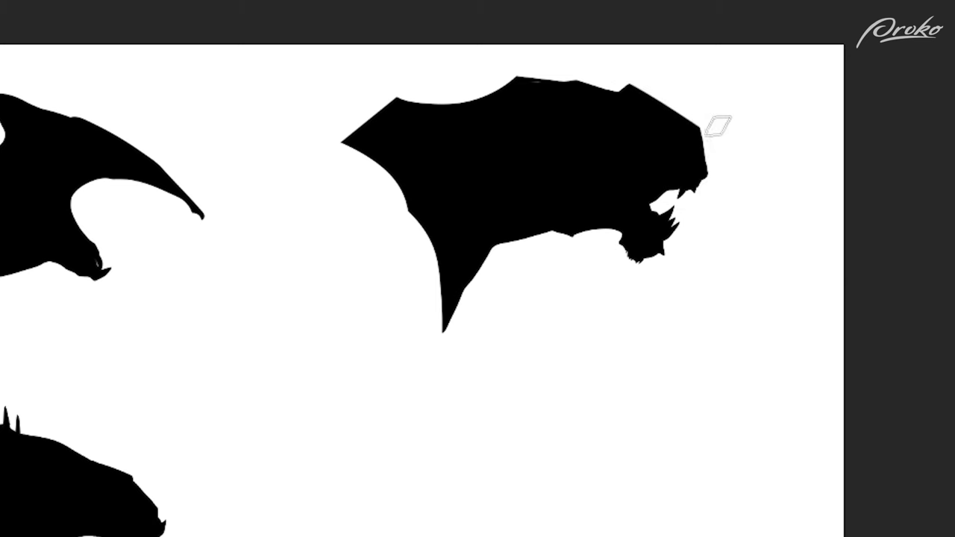
pyautogui.moveTo(394, 359)
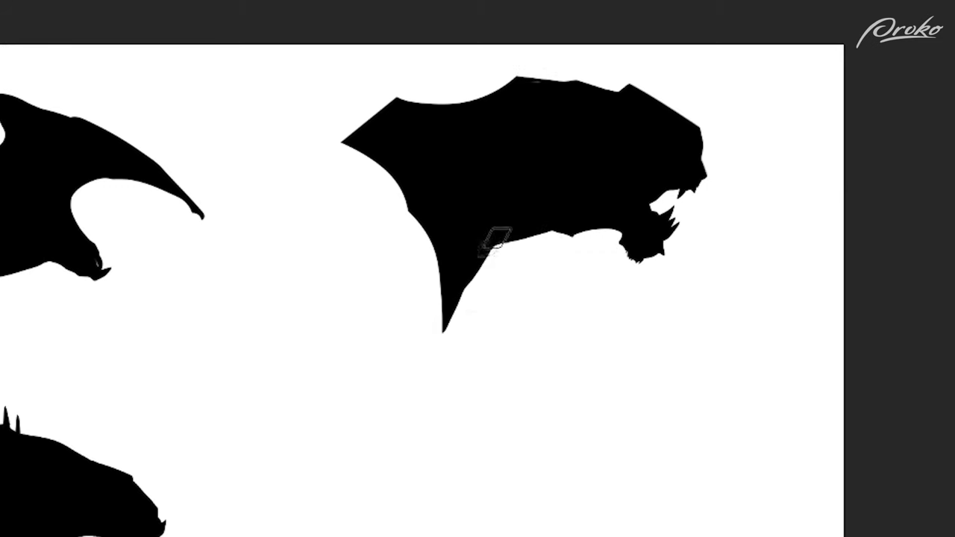
pyautogui.press('shift')
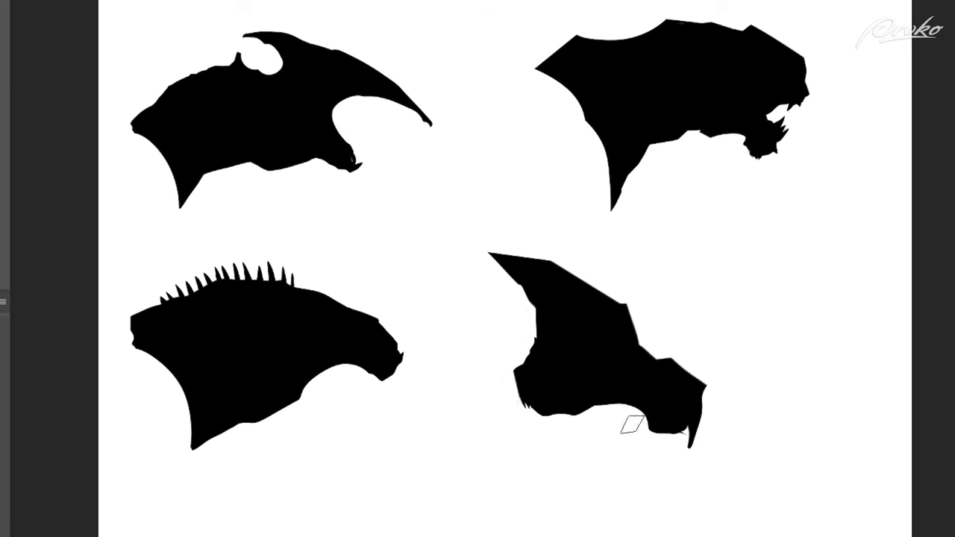
# Round the fourth head's jaw and carve a long curved horn on the lower-left head.
pyautogui.press('shift')
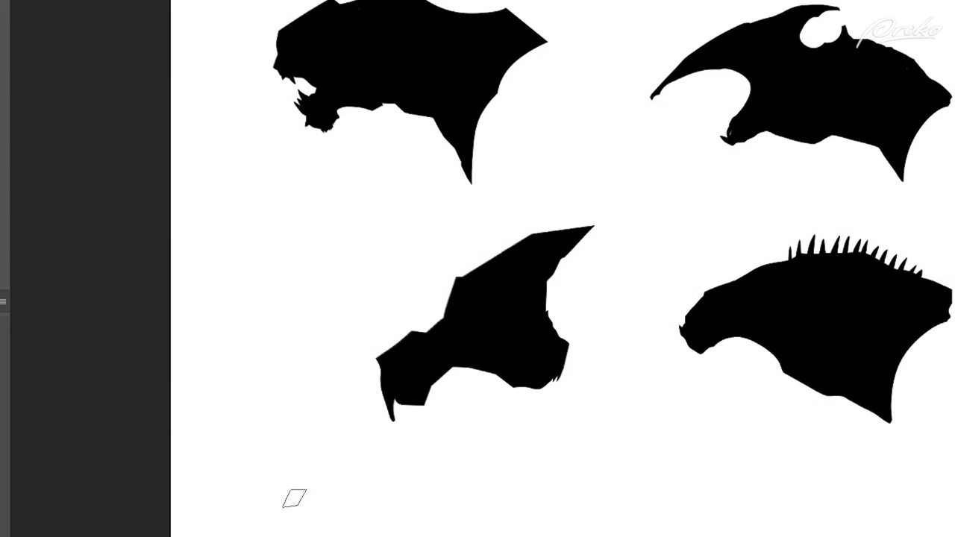
pyautogui.moveTo(493, 271)
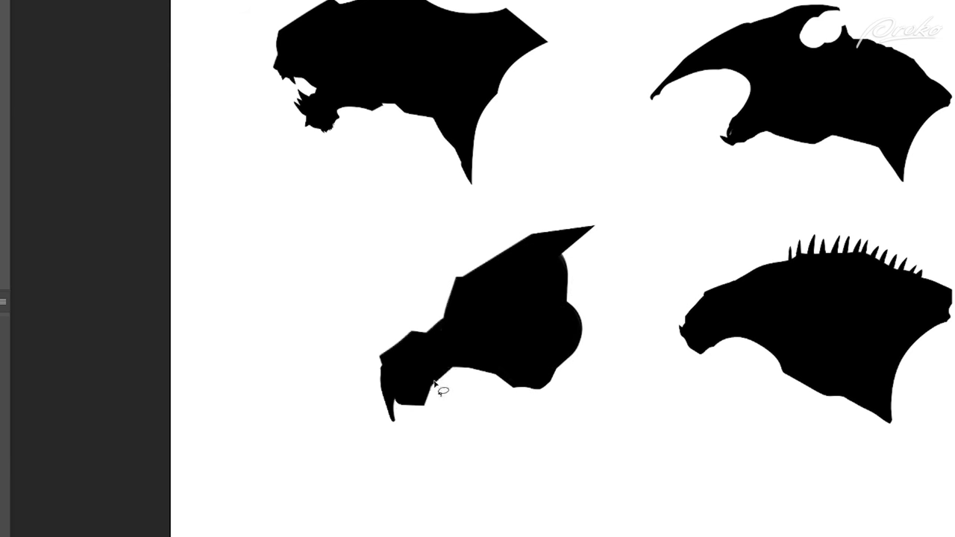
pyautogui.moveTo(435, 388); pyautogui.dragTo(530, 405)
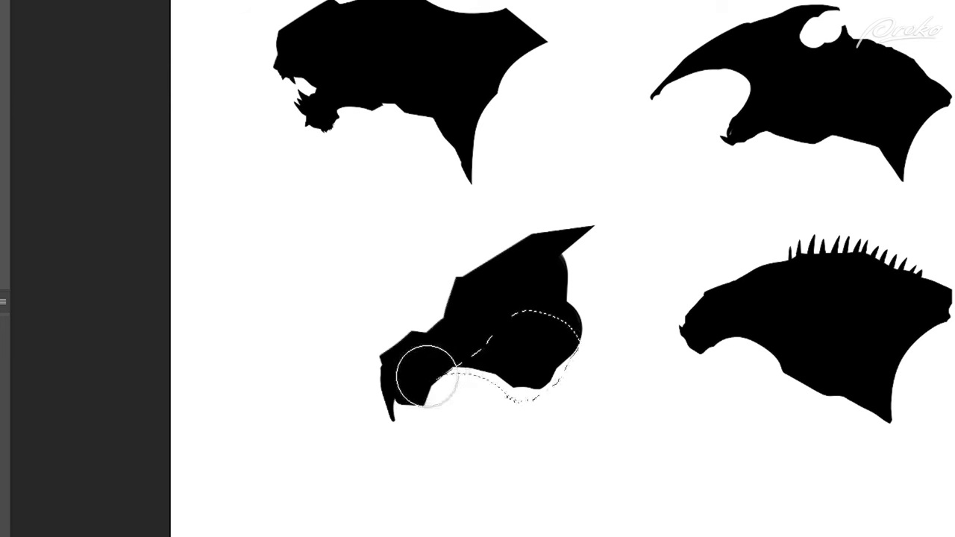
pyautogui.moveTo(425, 373); pyautogui.dragTo(466, 381)
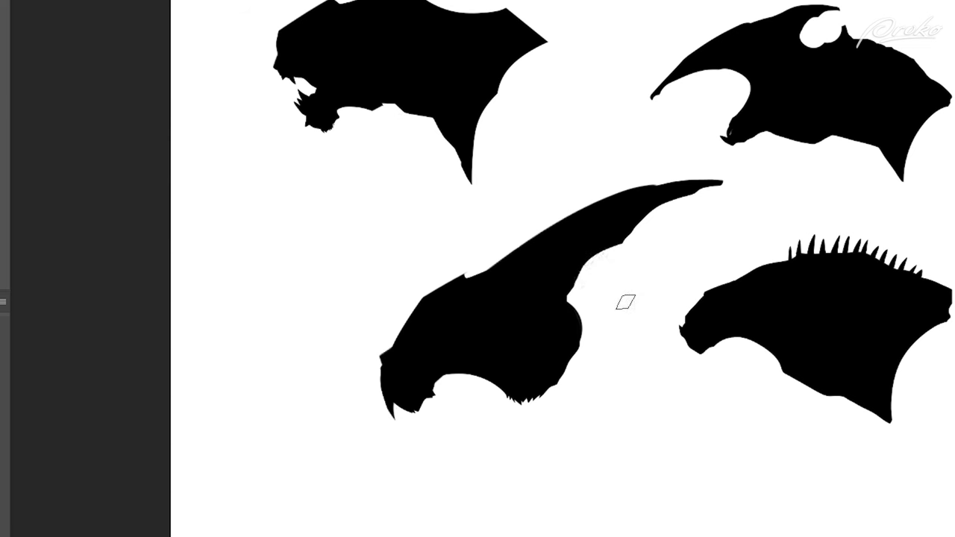
pyautogui.moveTo(564, 246)
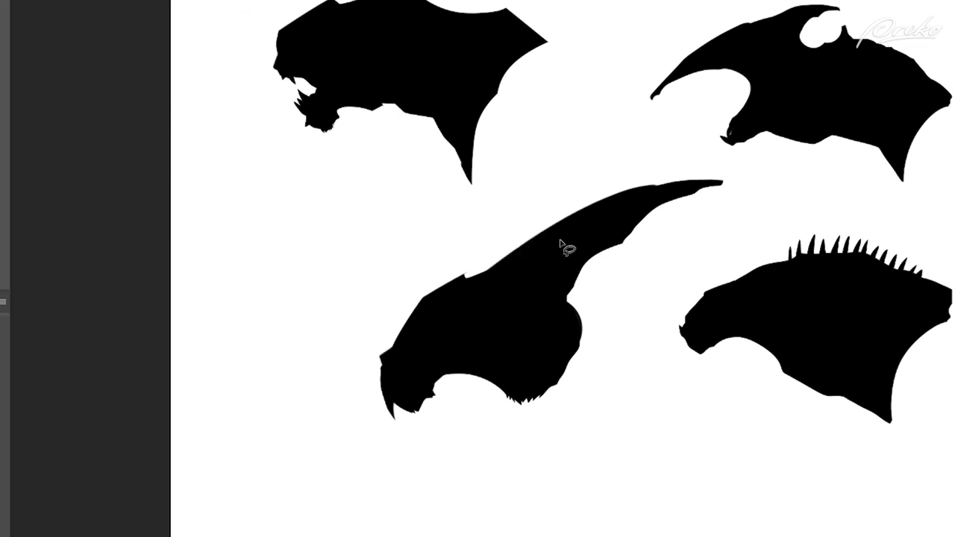
pyautogui.moveTo(569, 246); pyautogui.dragTo(604, 350)
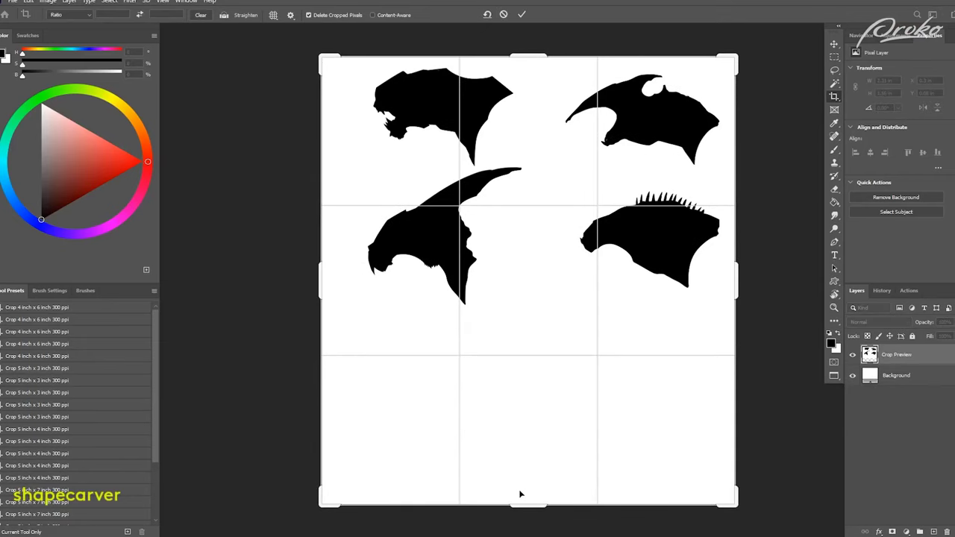
# Crop the canvas taller so blank white space opens beneath the four heads.
pyautogui.moveTo(528, 515); pyautogui.dragTo(528, 499)
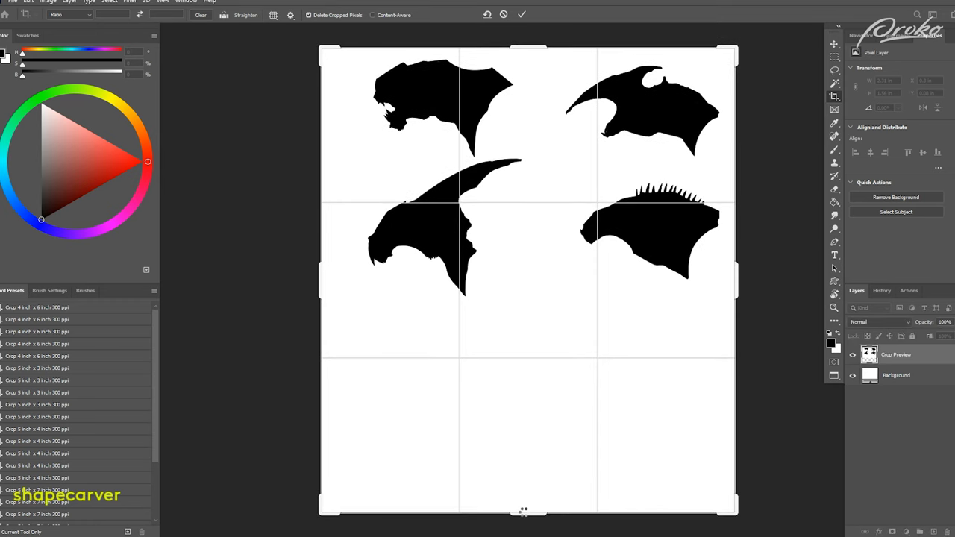
pyautogui.click(522, 15)
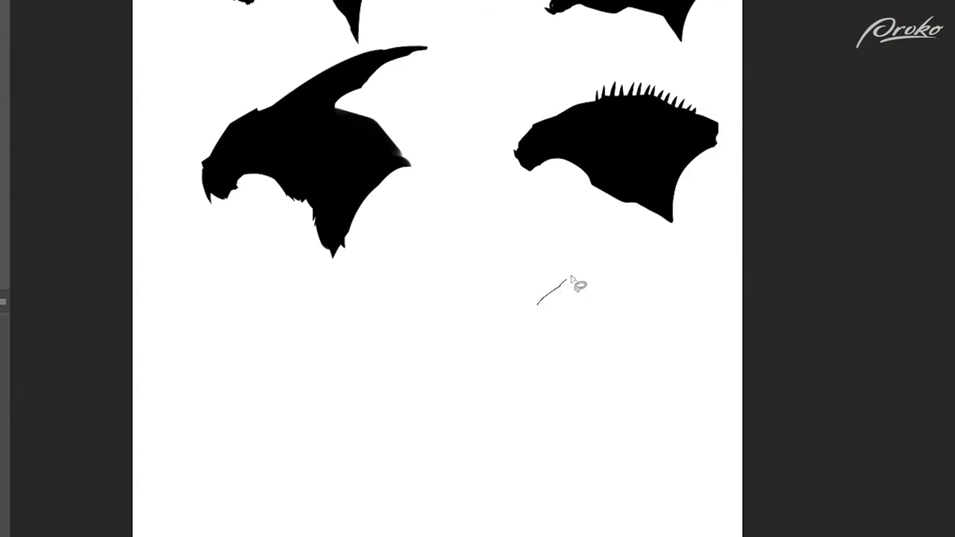
# Lasso the brow and jaw outline of a new head in the empty lower canvas area.
pyautogui.moveTo(567, 274); pyautogui.dragTo(620, 388)
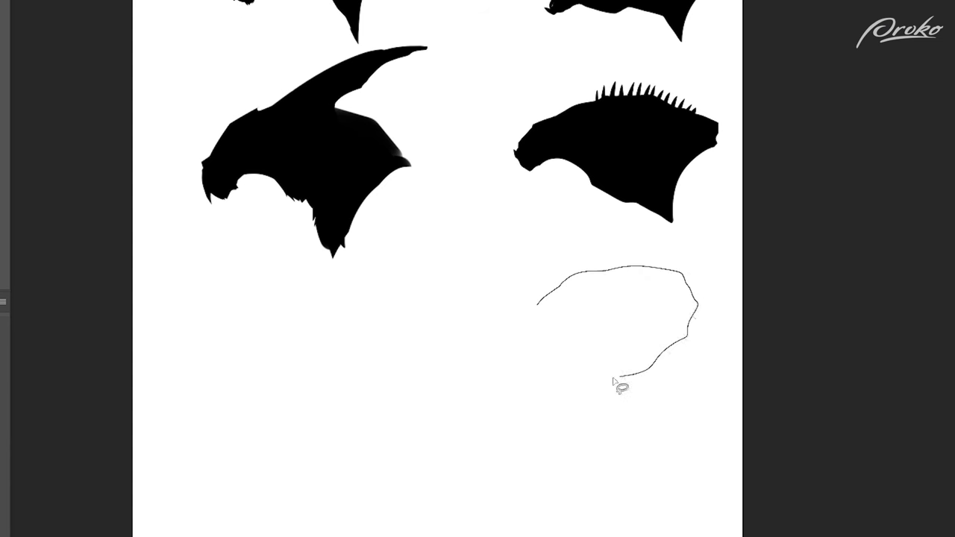
pyautogui.moveTo(623, 385); pyautogui.dragTo(444, 375)
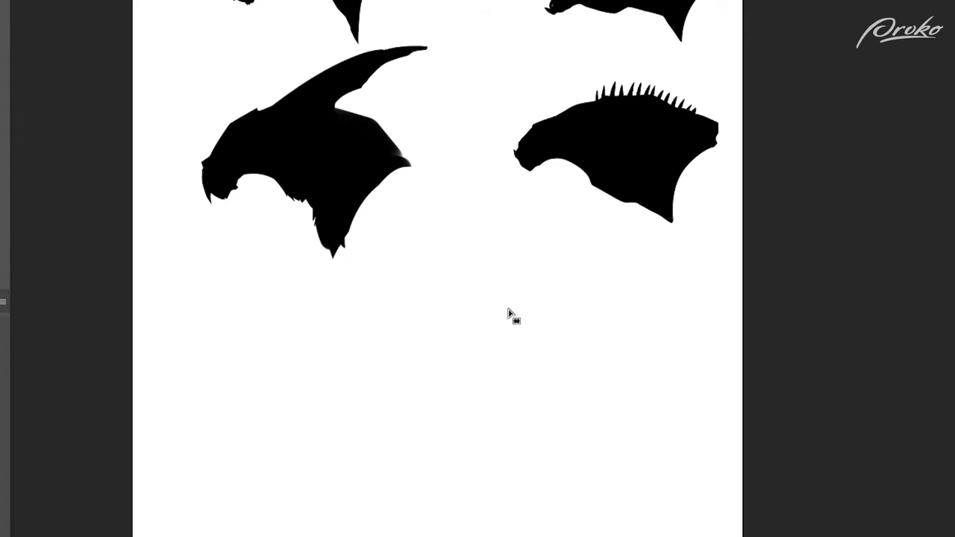
pyautogui.moveTo(510, 313); pyautogui.dragTo(644, 304)
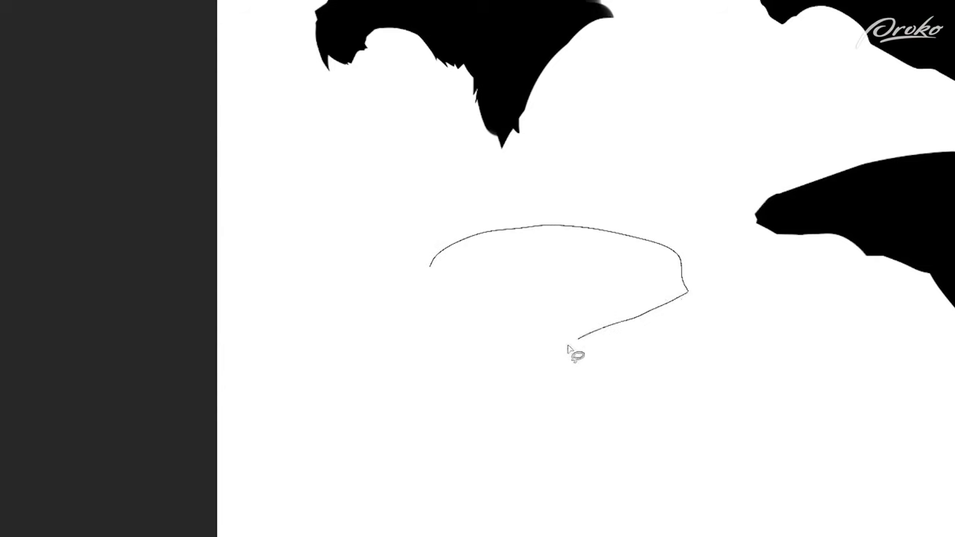
pyautogui.moveTo(578, 355); pyautogui.dragTo(325, 306)
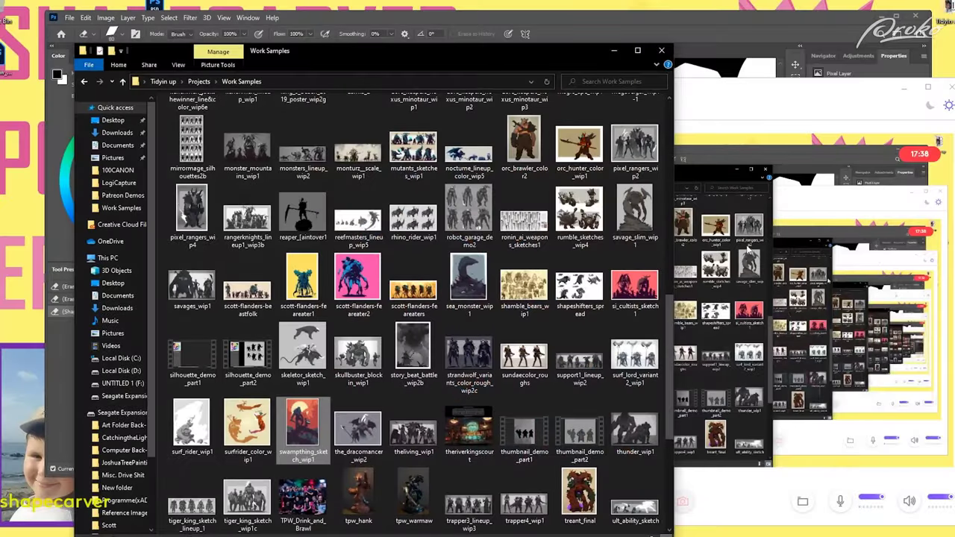
# Scroll through the Work Samples folder thumbnails of past project images.
pyautogui.scroll(3)
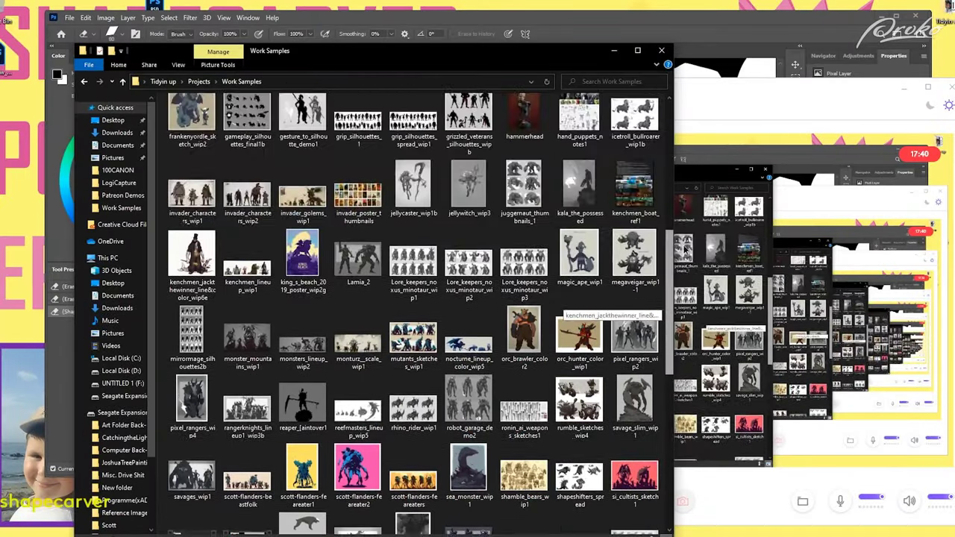
pyautogui.scroll(3)
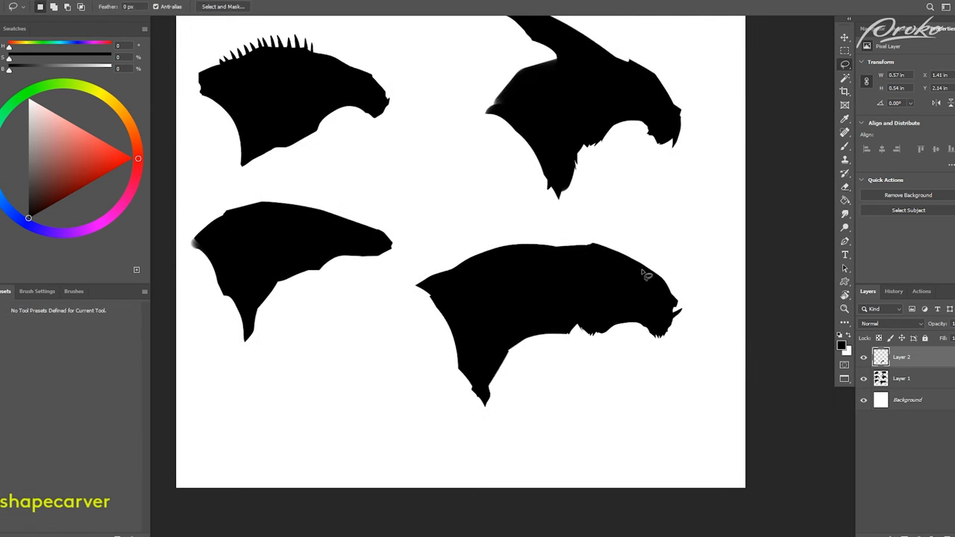
pyautogui.moveTo(639, 269)
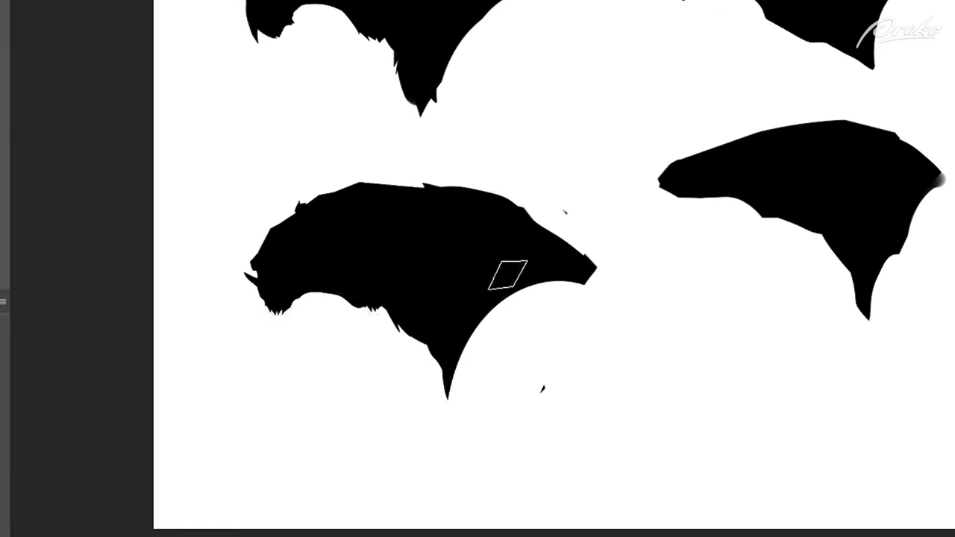
pyautogui.moveTo(579, 495)
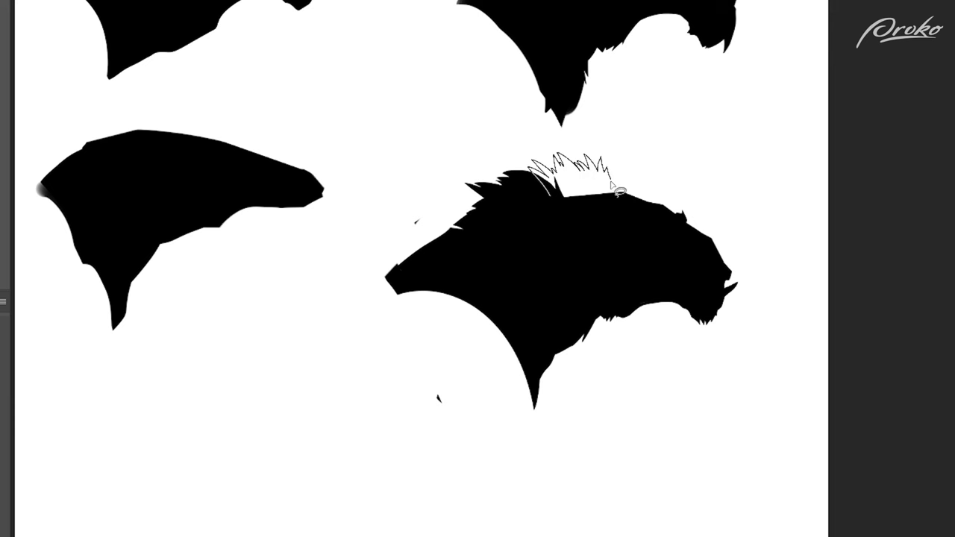
# Paint black over the maned head's forehead so the mane reads as one solid shape.
pyautogui.rightClick(617, 193)
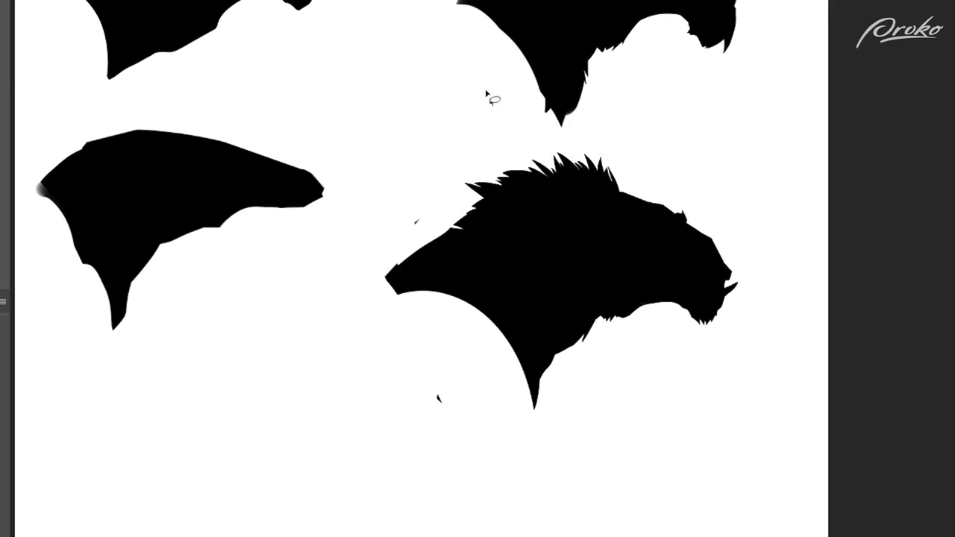
pyautogui.moveTo(558, 186)
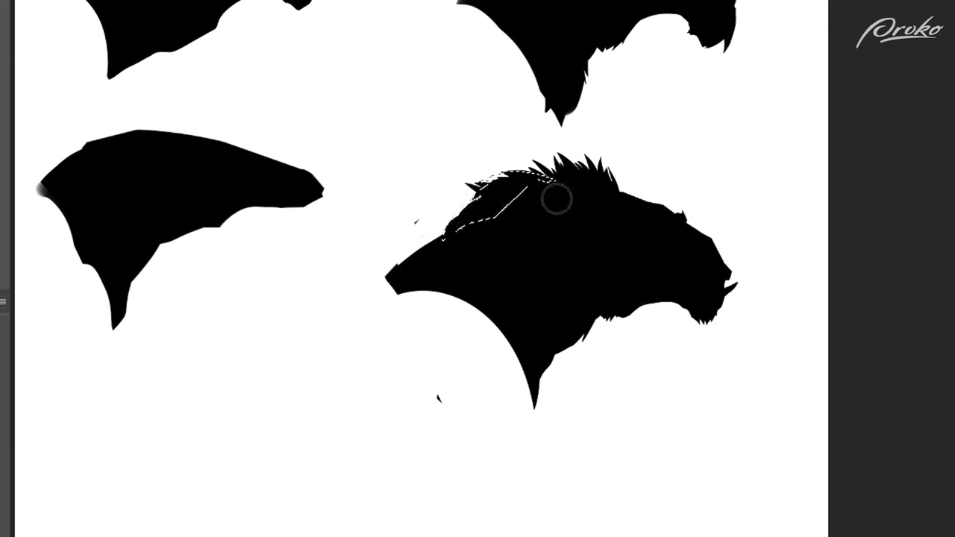
pyautogui.moveTo(555, 197); pyautogui.dragTo(496, 233)
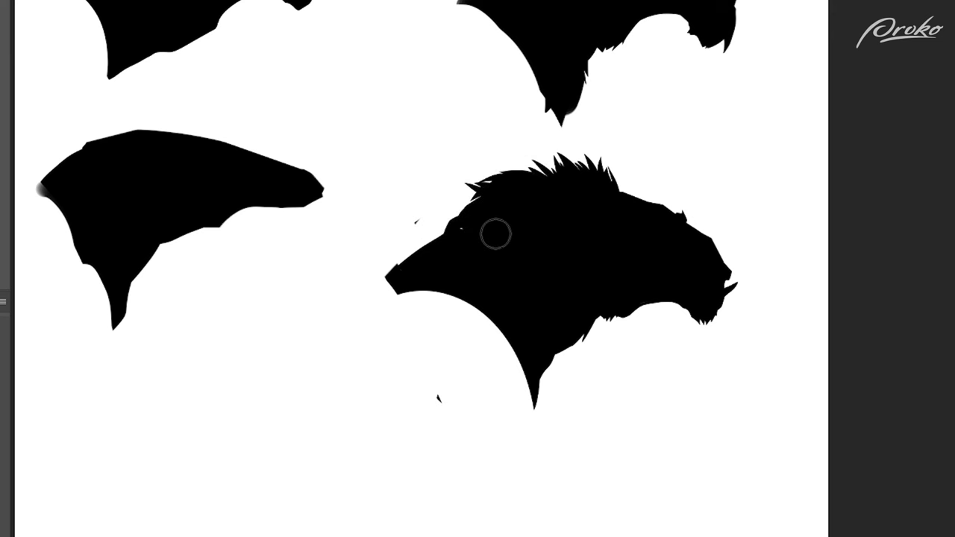
pyautogui.moveTo(519, 340)
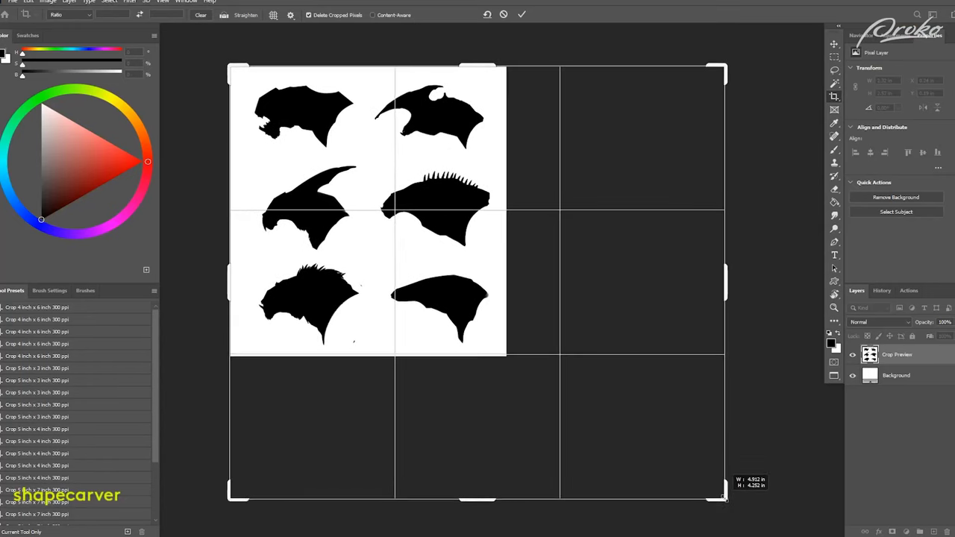
# Confirm the enlarged canvas size to make room for the new hybrid head.
pyautogui.click(522, 14)
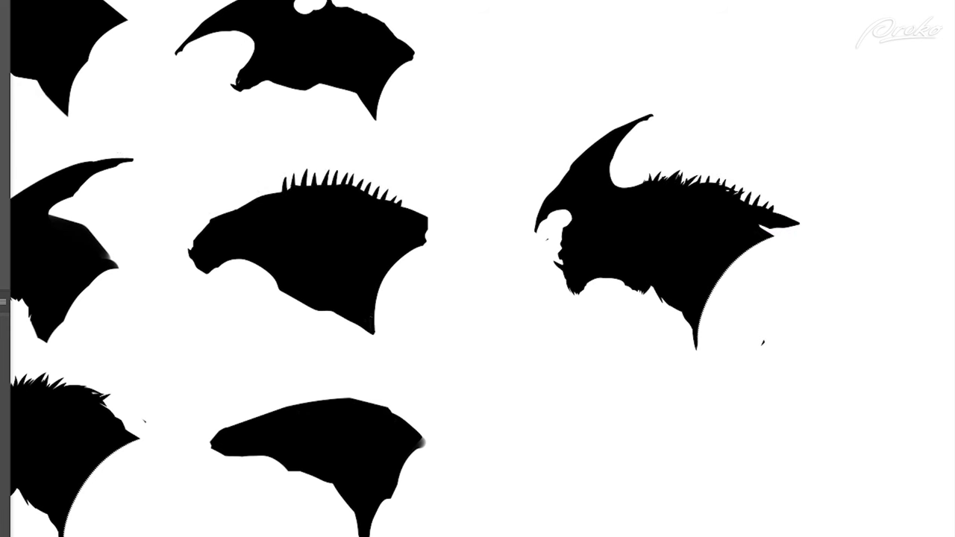
pyautogui.moveTo(18, 279)
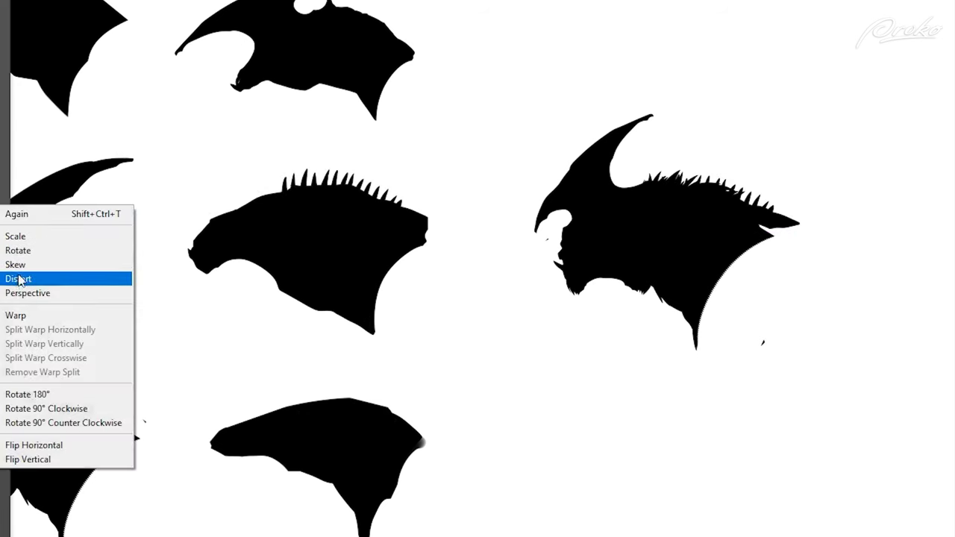
# Distort the spiked crest so it angles up toward the new head's horn.
pyautogui.click(18, 279)
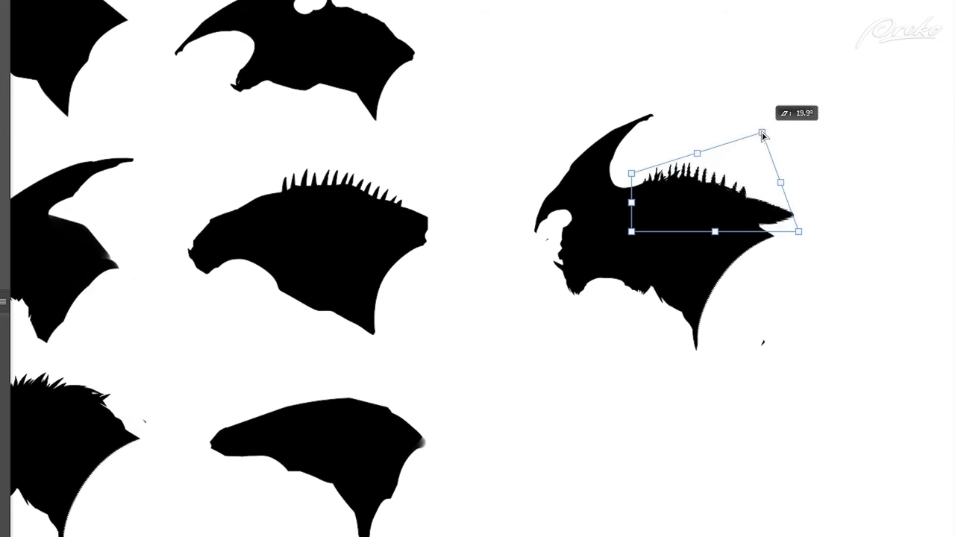
pyautogui.moveTo(760, 136); pyautogui.dragTo(779, 140)
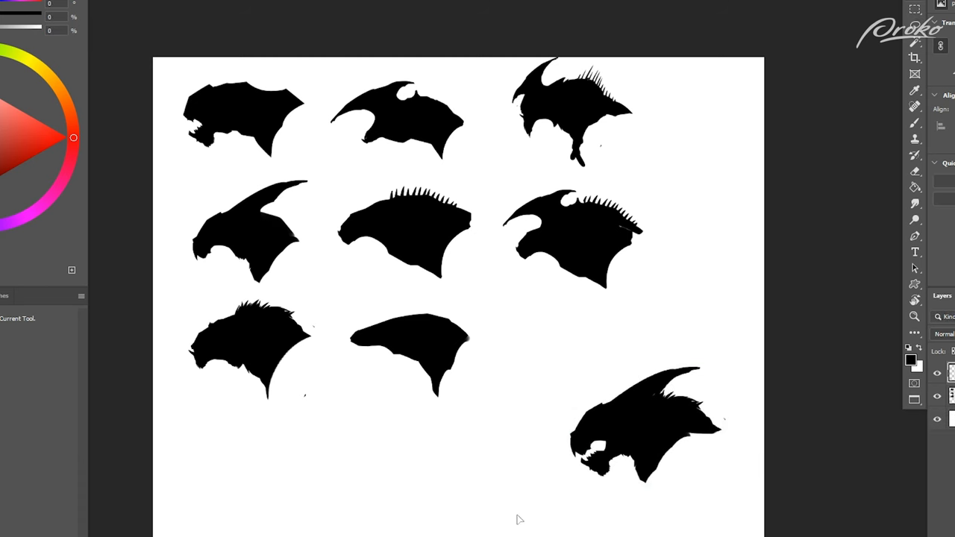
# Drag a copied silhouette part into place for another hybrid head.
pyautogui.moveTo(644, 429); pyautogui.dragTo(597, 358)
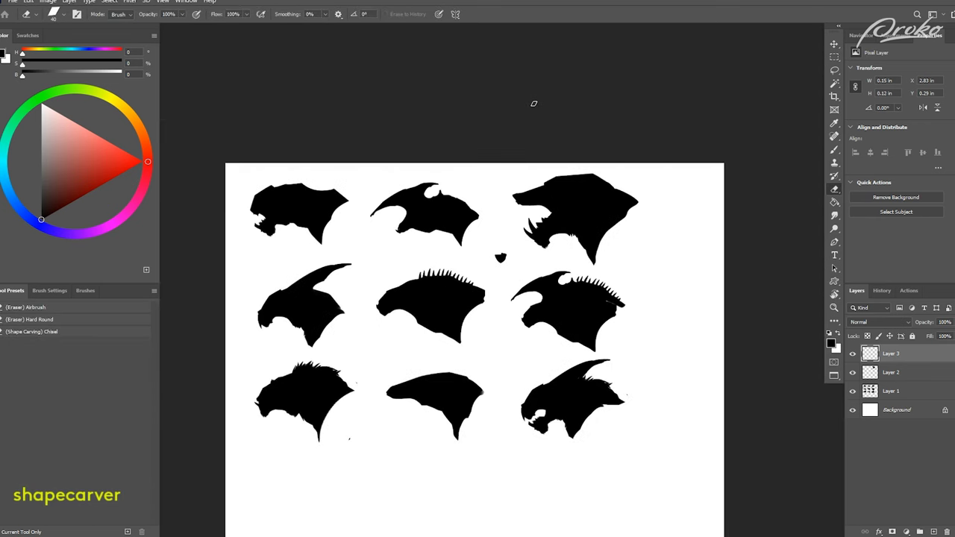
pyautogui.moveTo(534, 103)
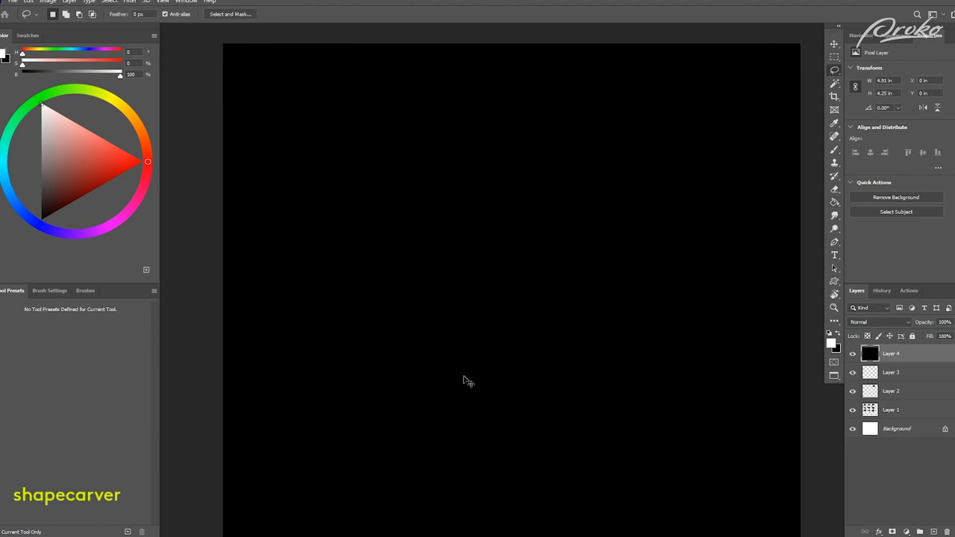
# Adjust the black-filled Layer 4 so the nine silhouettes show again.
pyautogui.moveTo(659, 182); pyautogui.dragTo(655, 218)
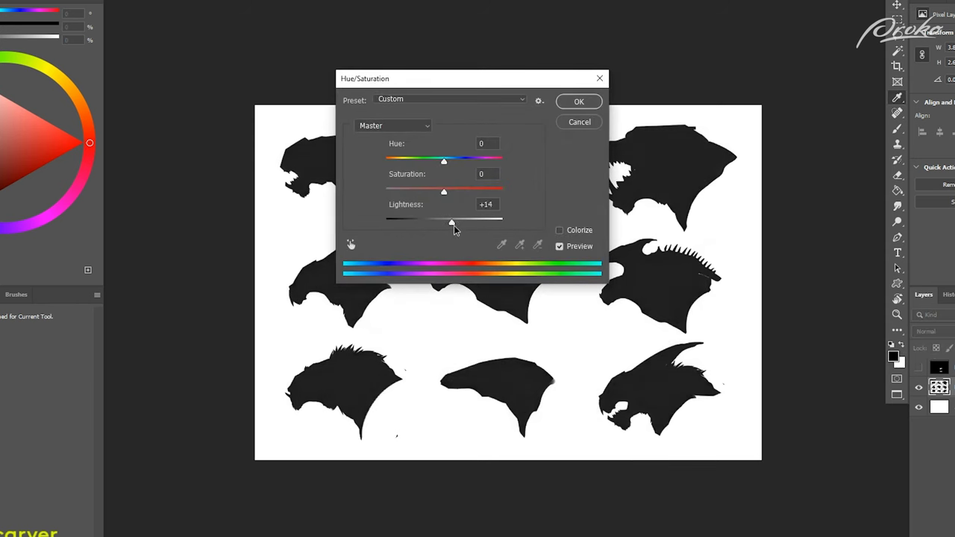
# Raise Hue/Saturation Lightness to +50 and apply it, turning the silhouettes mid gray.
pyautogui.moveTo(450, 223); pyautogui.dragTo(471, 222)
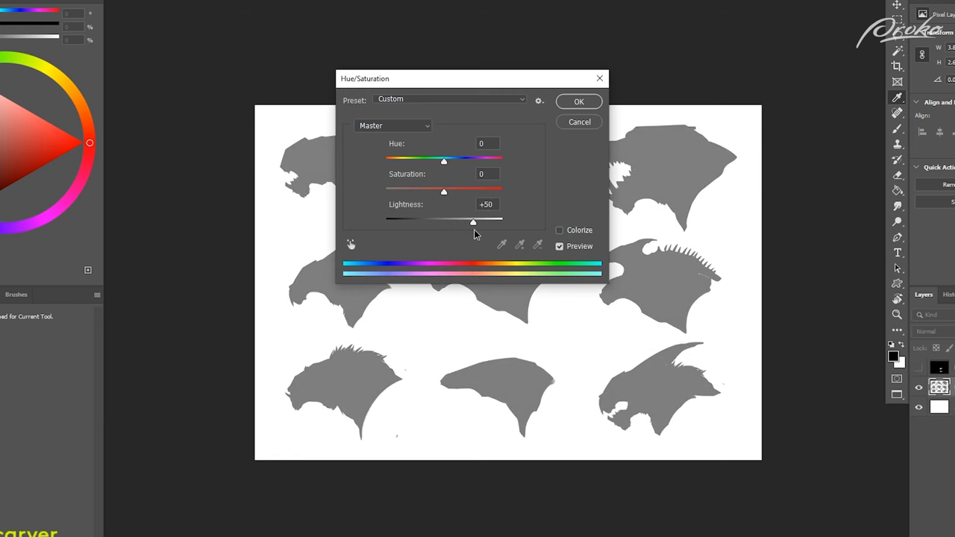
pyautogui.click(578, 101)
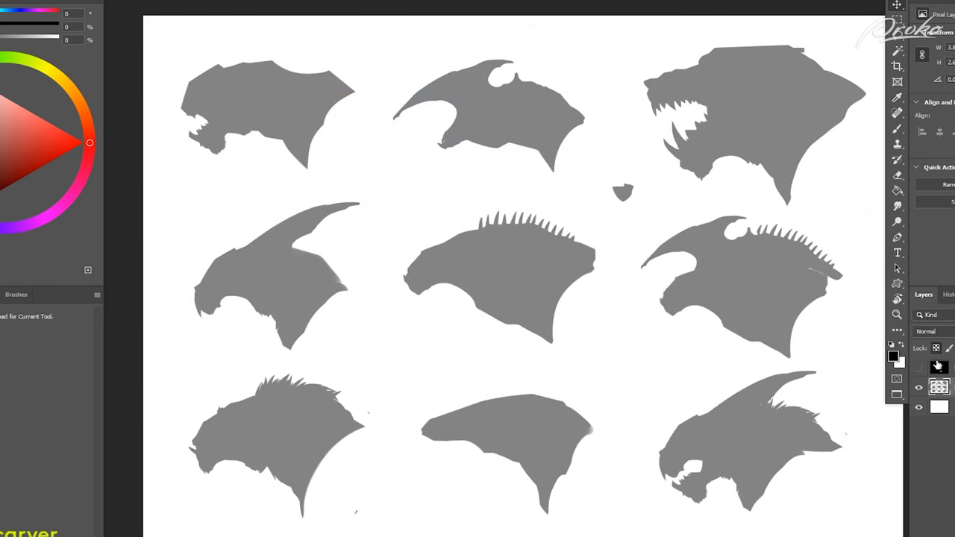
# Start carving the gray head shapes on Layer 1 with a lasso selection.
pyautogui.click(938, 365)
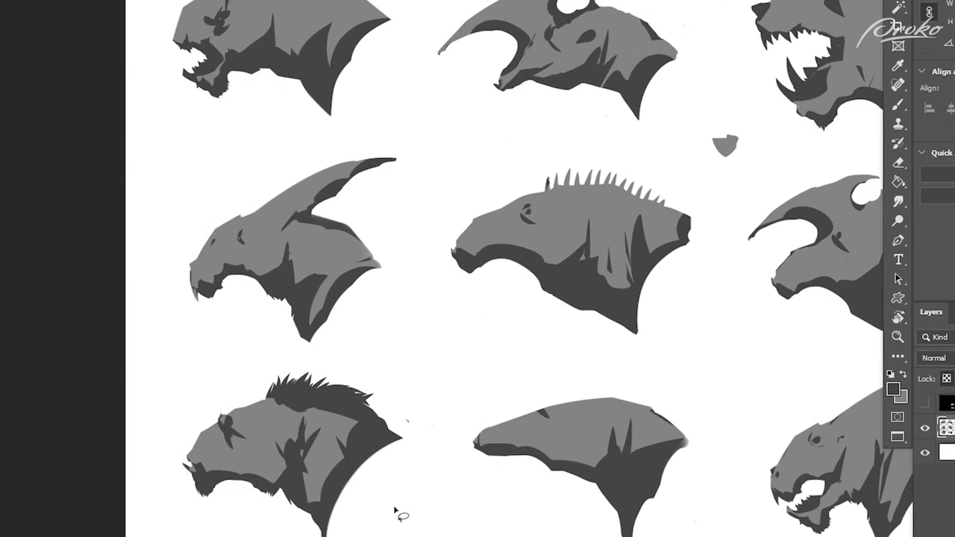
pyautogui.moveTo(397, 88)
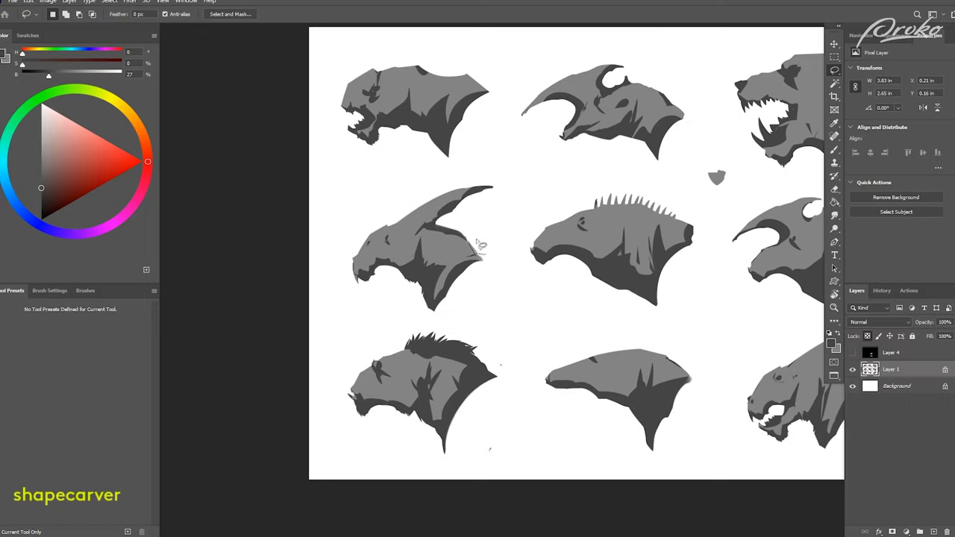
# Pick a brush from the Tool Presets list for painting on the sheet.
pyautogui.click(834, 122)
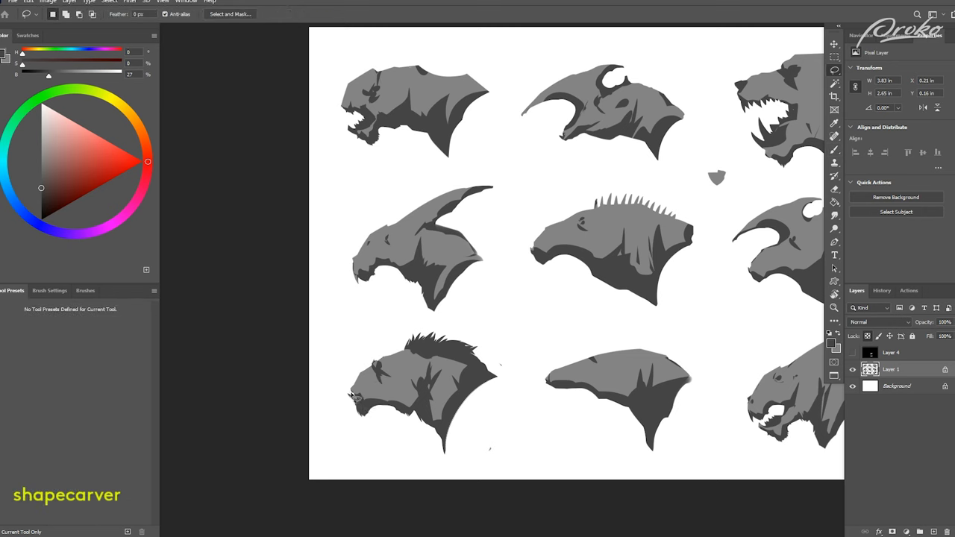
pyautogui.moveTo(356, 396)
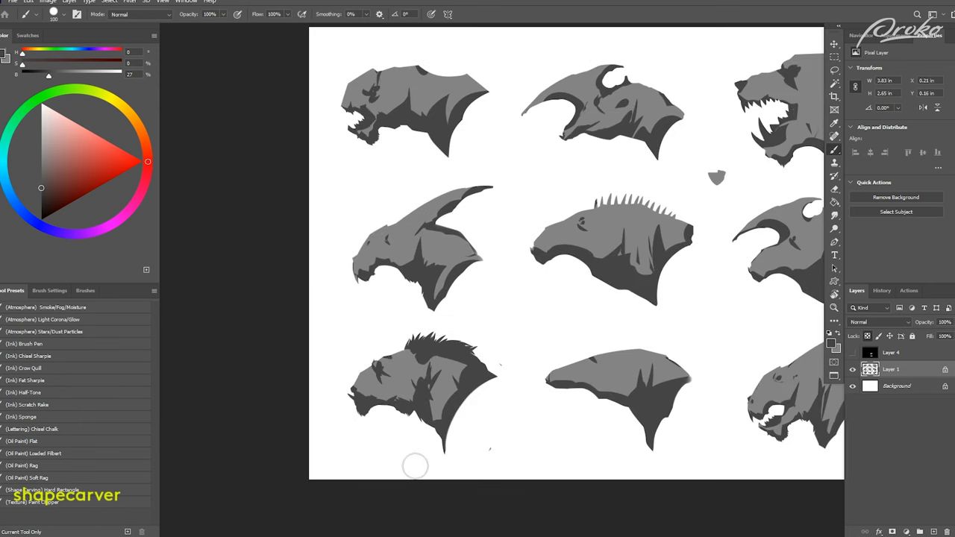
pyautogui.moveTo(553, 366)
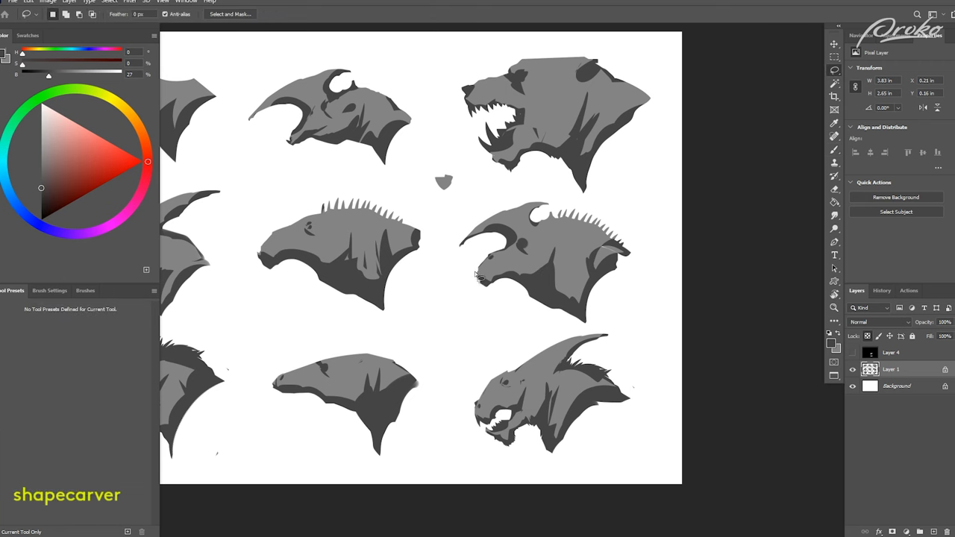
pyautogui.moveTo(510, 271)
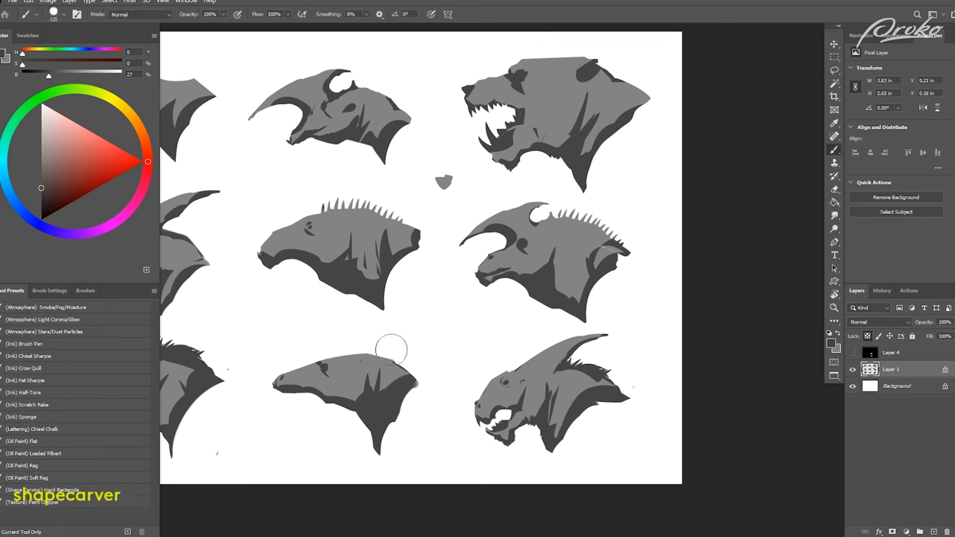
pyautogui.moveTo(478, 276)
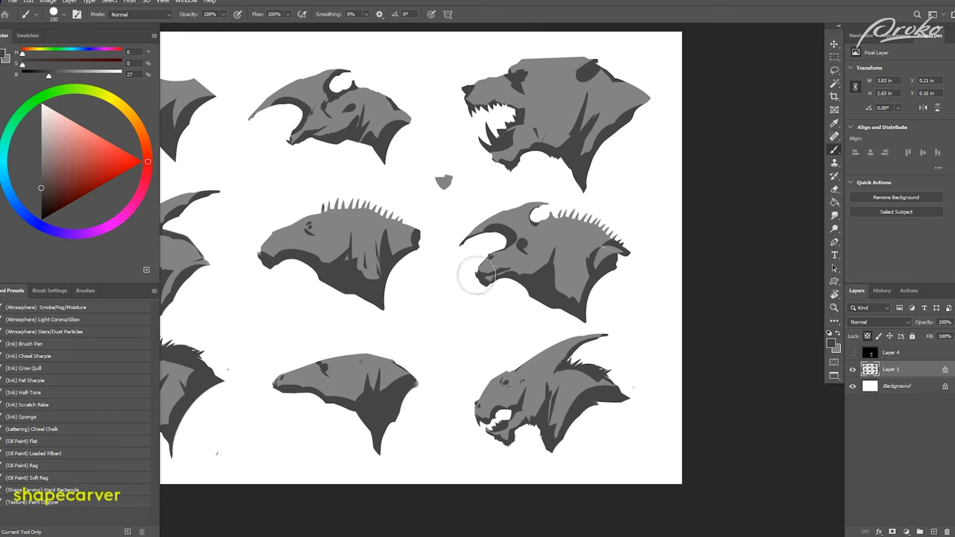
pyautogui.moveTo(442, 143)
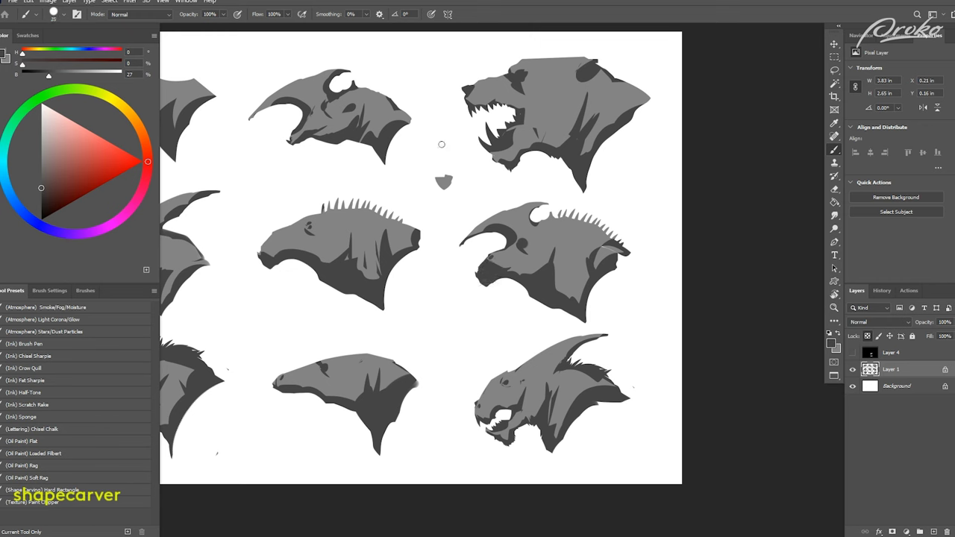
# Trim a cleaner curved edge along the back of the maned creature's neck.
pyautogui.click(834, 57)
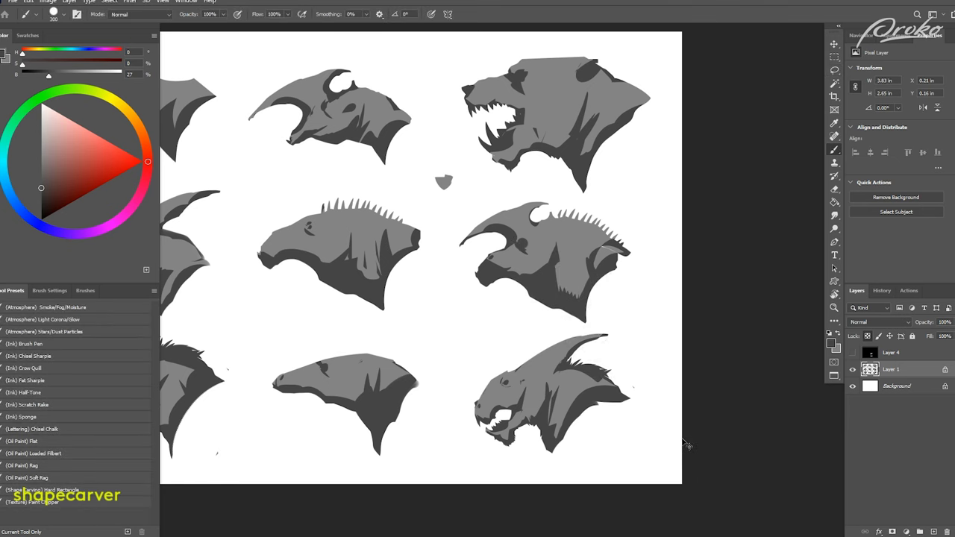
pyautogui.moveTo(680, 438)
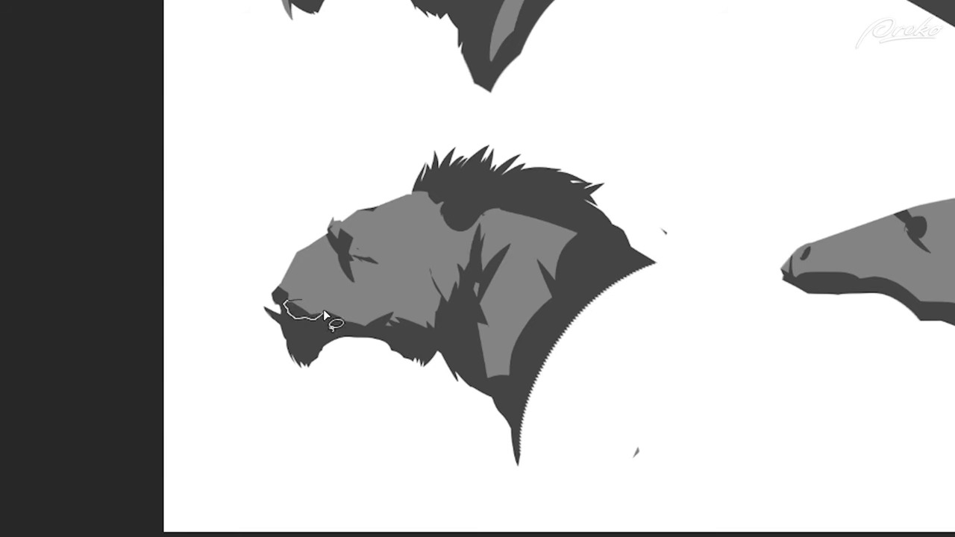
pyautogui.press('shift')
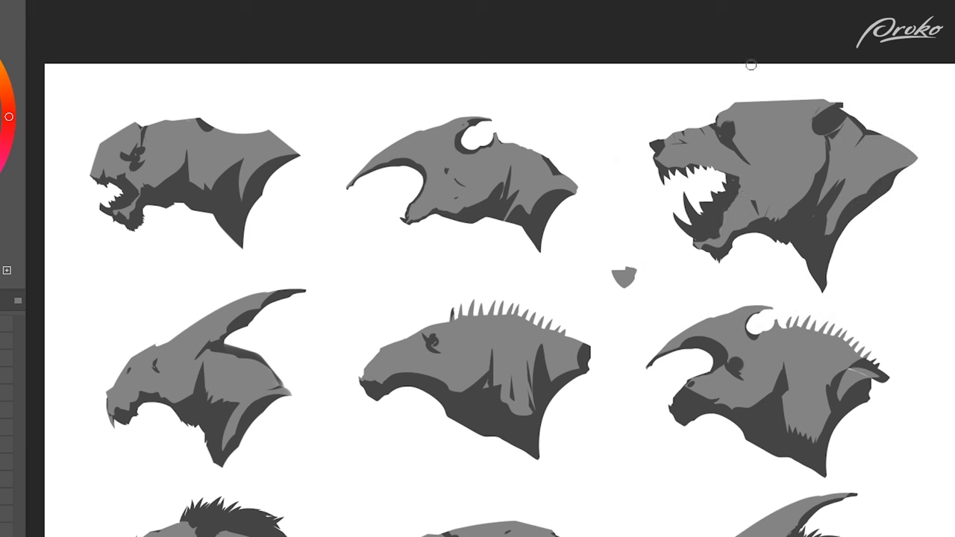
# Paint a dark shadow shape into the creature's jaw and a small dark eye mark.
pyautogui.scroll(-3)
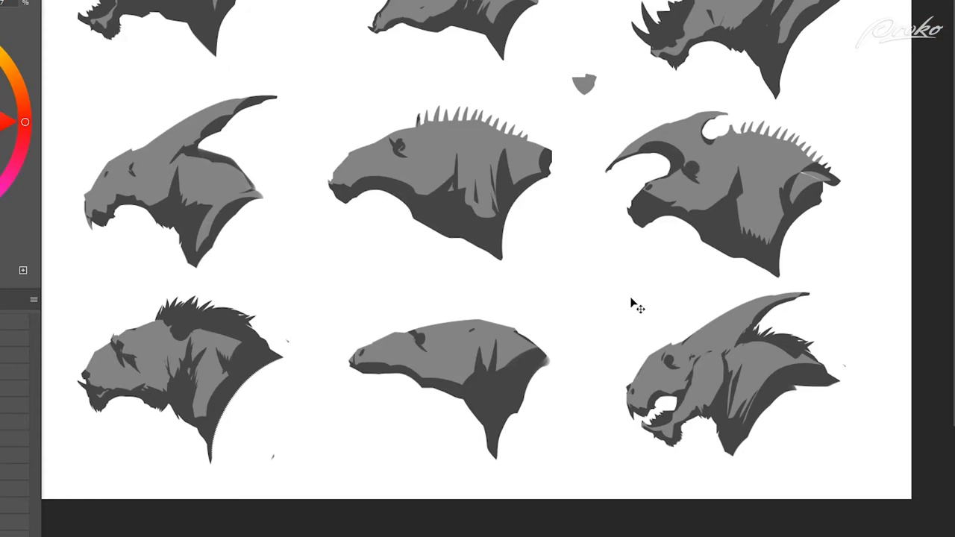
pyautogui.moveTo(693, 376)
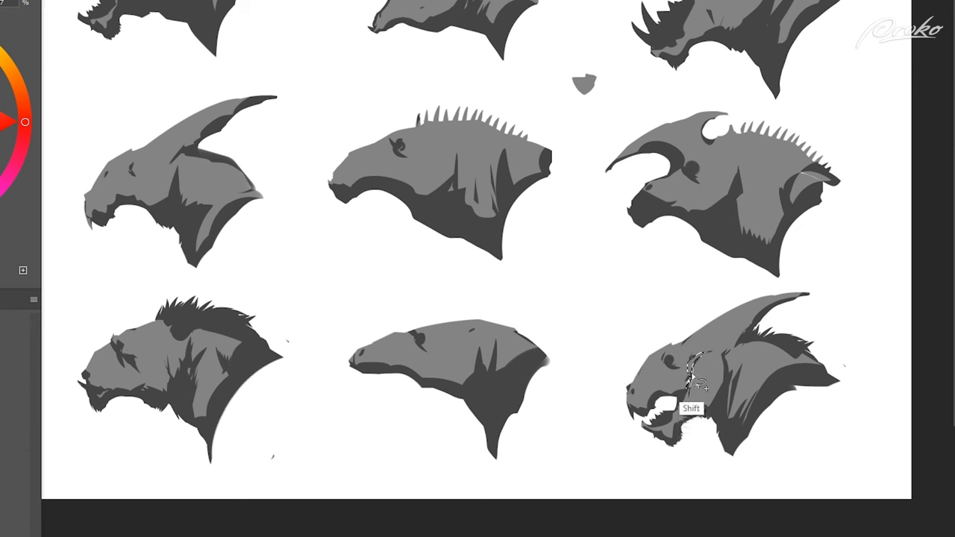
pyautogui.moveTo(698, 425)
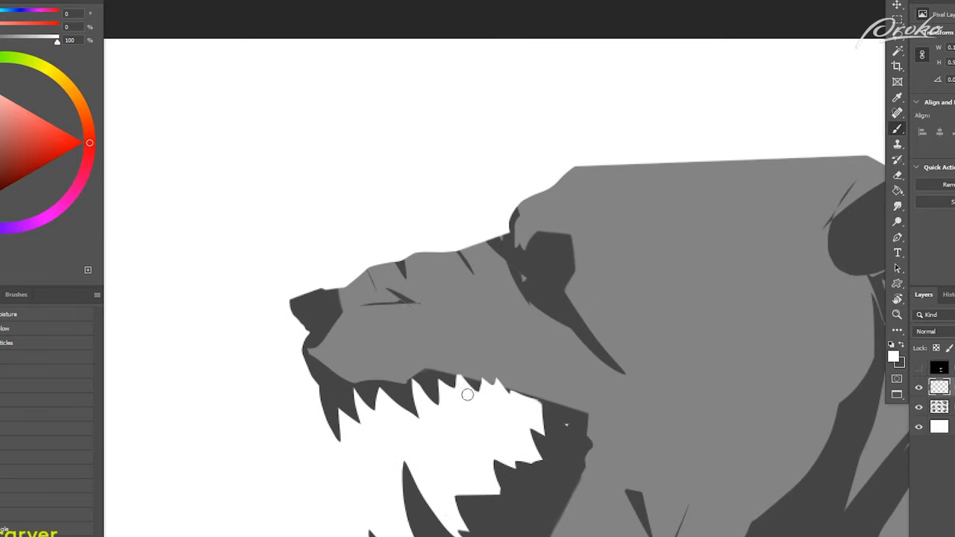
pyautogui.click(543, 261)
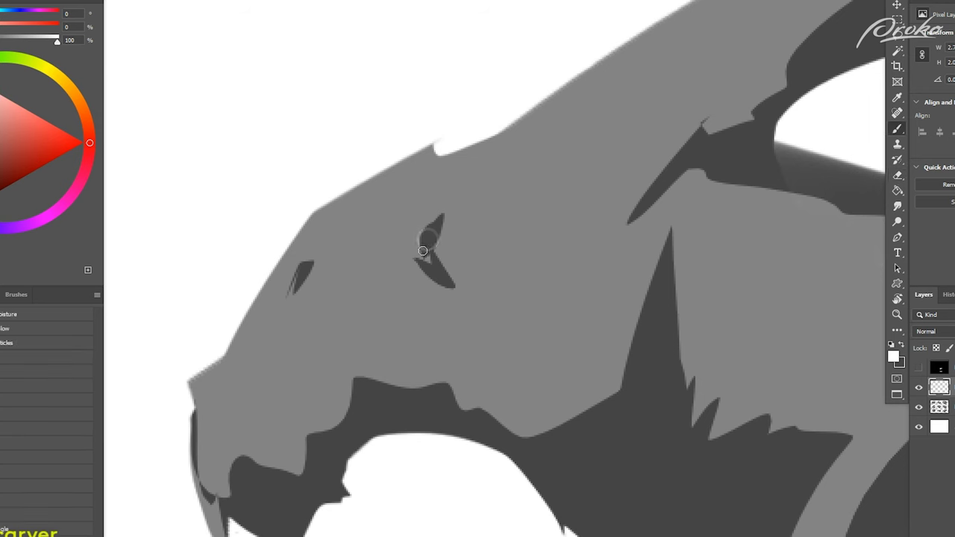
pyautogui.click(430, 238)
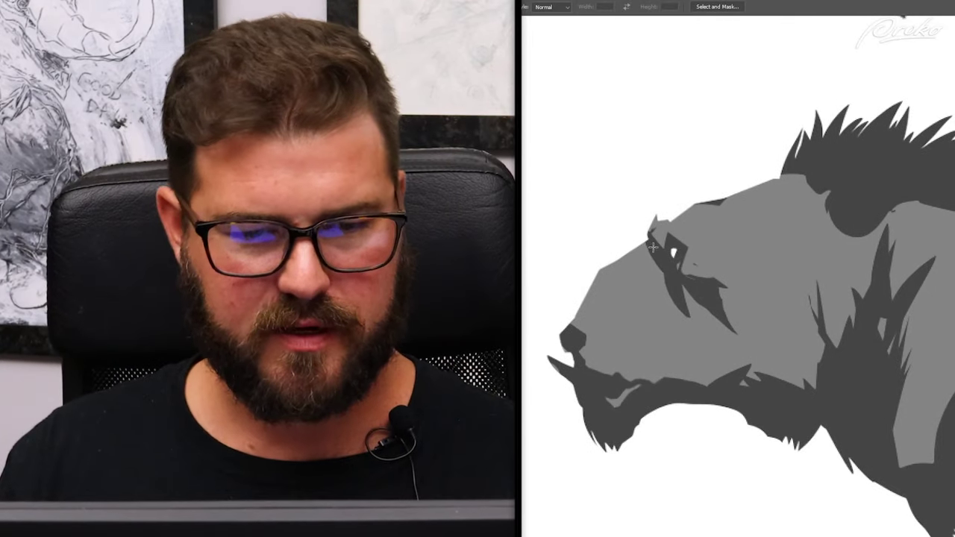
# Paint dark grey spikes along the top of the bear-like head to form its mane.
pyautogui.moveTo(655, 247); pyautogui.dragTo(728, 283)
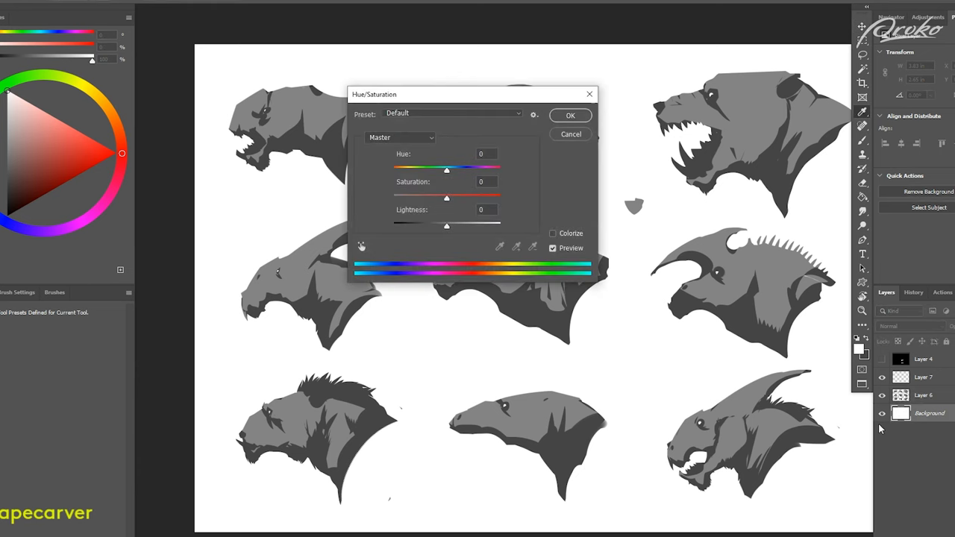
# Darken the white background to light grey with Hue/Saturation Lightness around -33.
pyautogui.moveTo(446, 223); pyautogui.dragTo(433, 223)
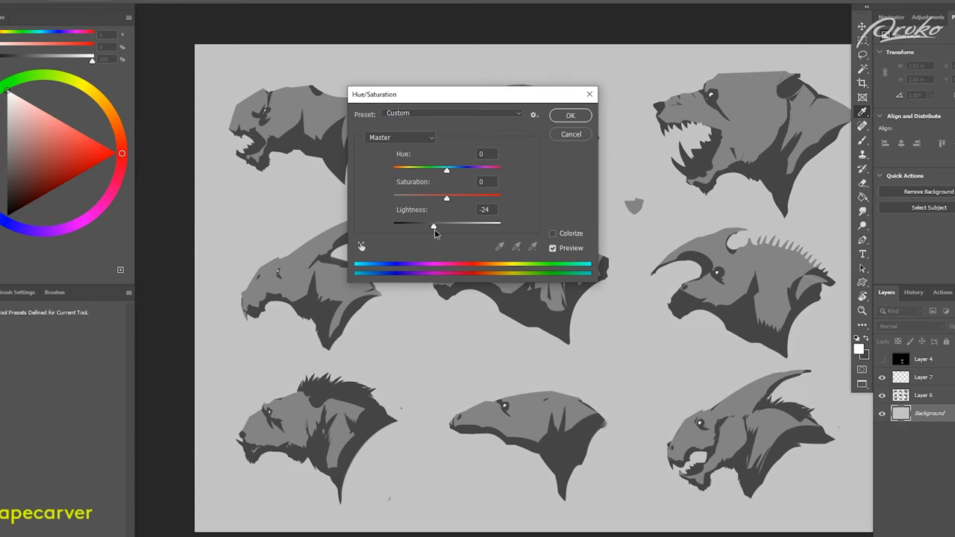
pyautogui.moveTo(433, 225); pyautogui.dragTo(428, 225)
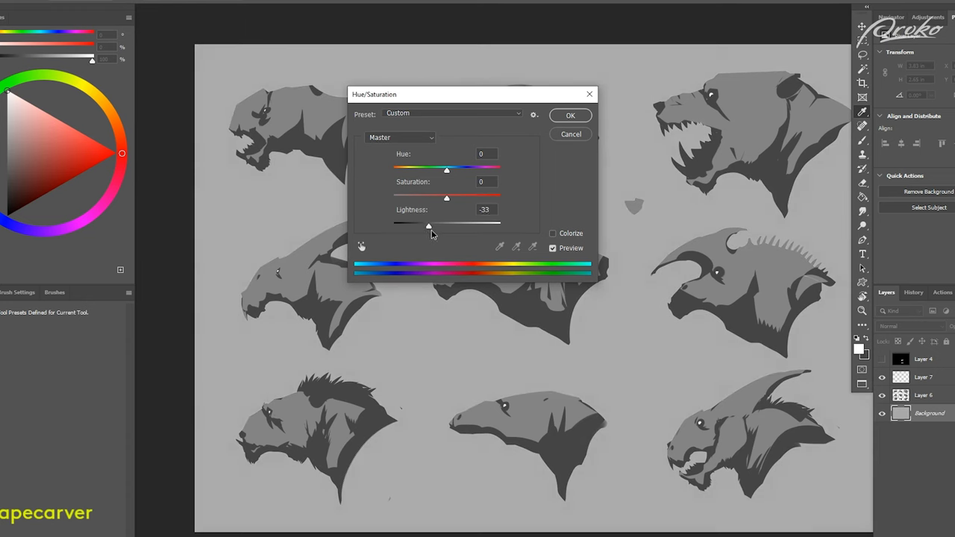
pyautogui.click(570, 115)
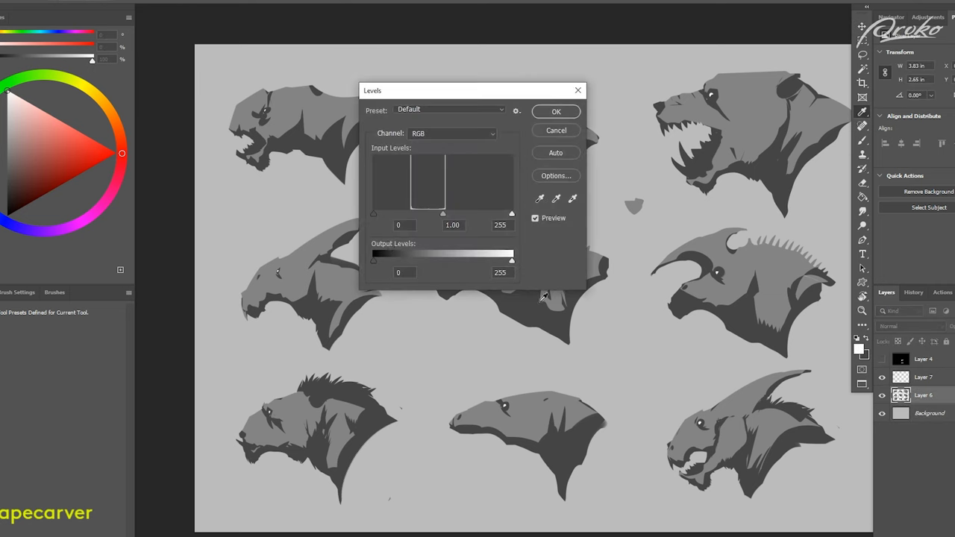
# Deepen the heads' dark tones with Levels, black input to 25.
pyautogui.moveTo(374, 215); pyautogui.dragTo(388, 215)
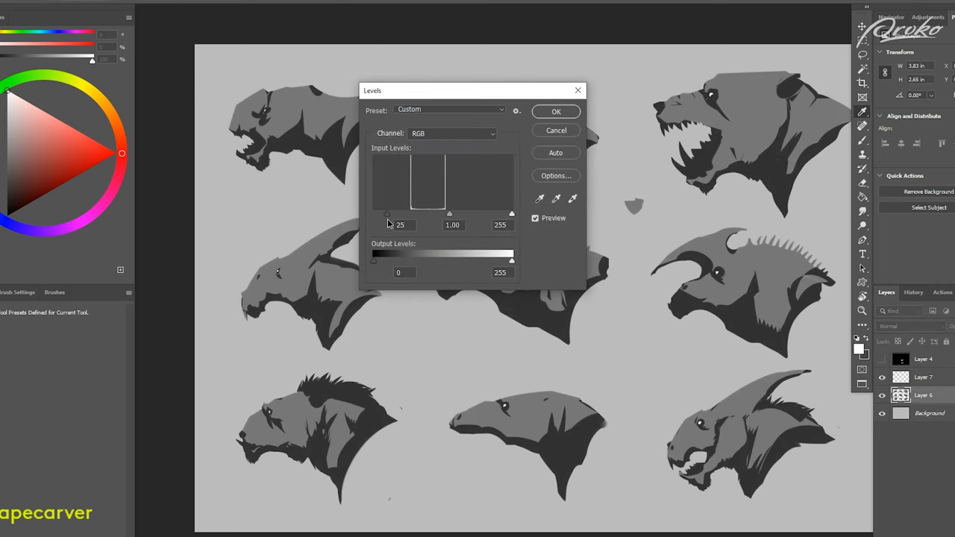
pyautogui.click(554, 110)
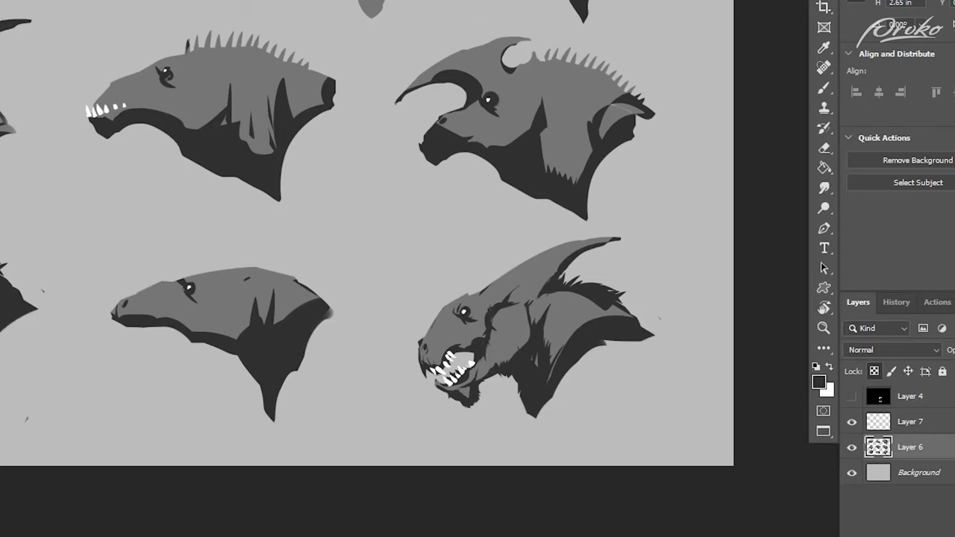
# Paint a new spiky-backed, toothed creature head in the centre of the middle row.
pyautogui.scroll(-3)
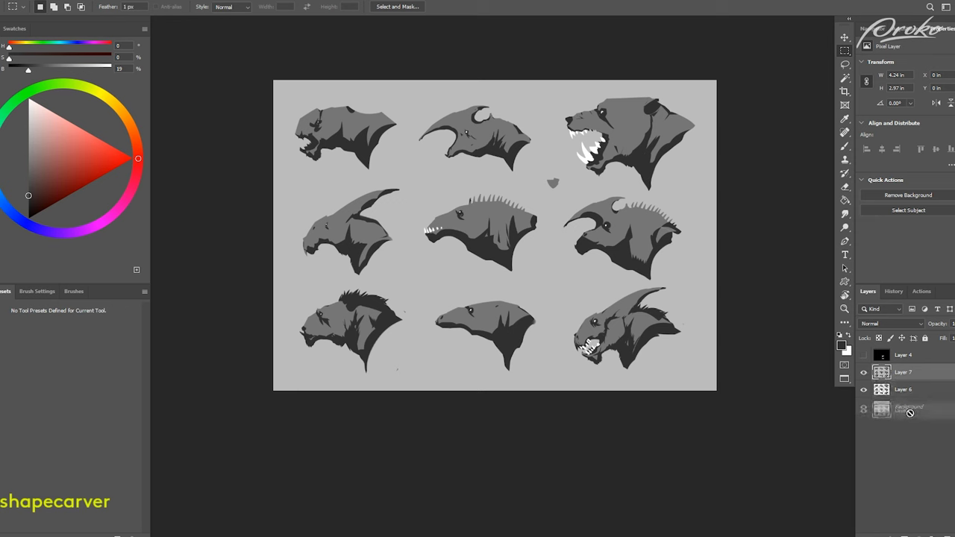
# Duplicate the lassoed horned head to new layers and spread the copies across the sheet.
pyautogui.click(910, 413)
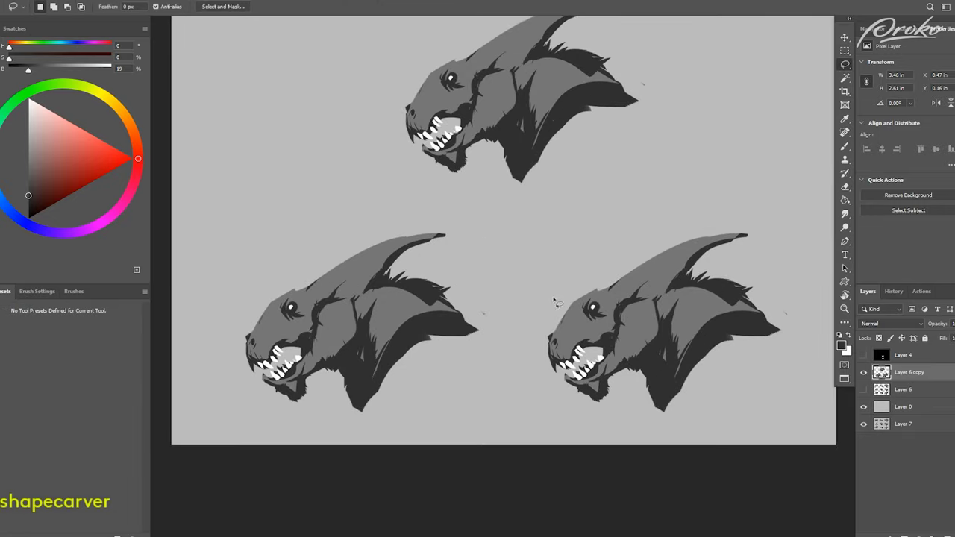
pyautogui.moveTo(582, 315)
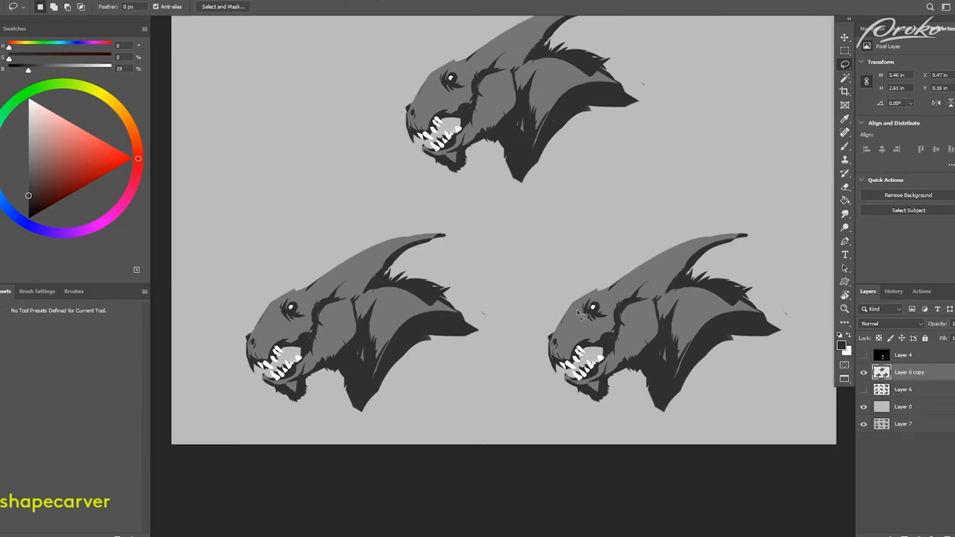
pyautogui.moveTo(612, 280)
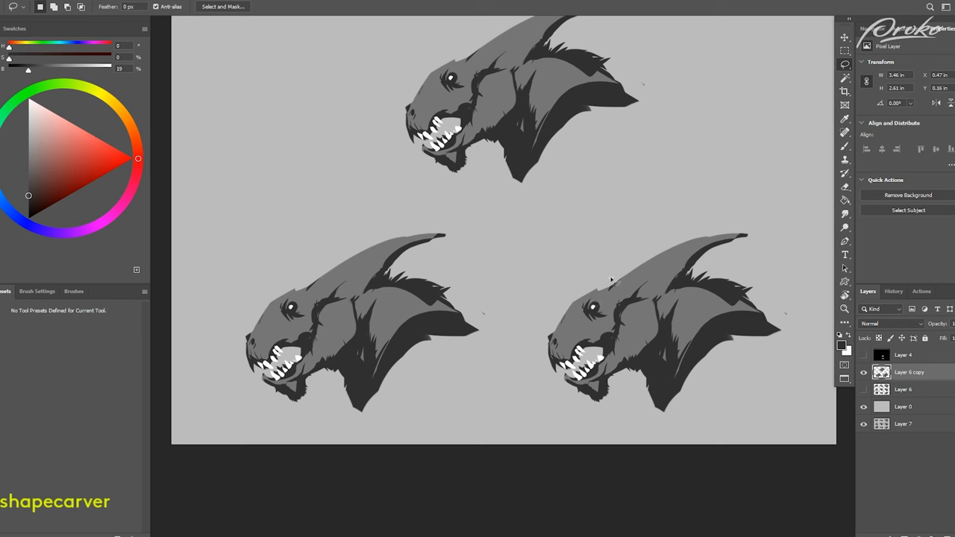
pyautogui.moveTo(600, 281)
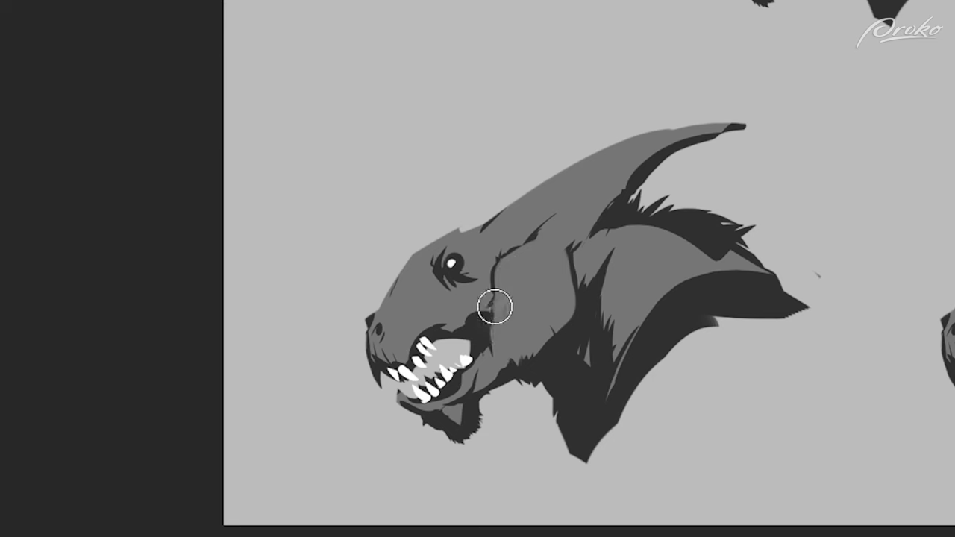
pyautogui.moveTo(440, 251)
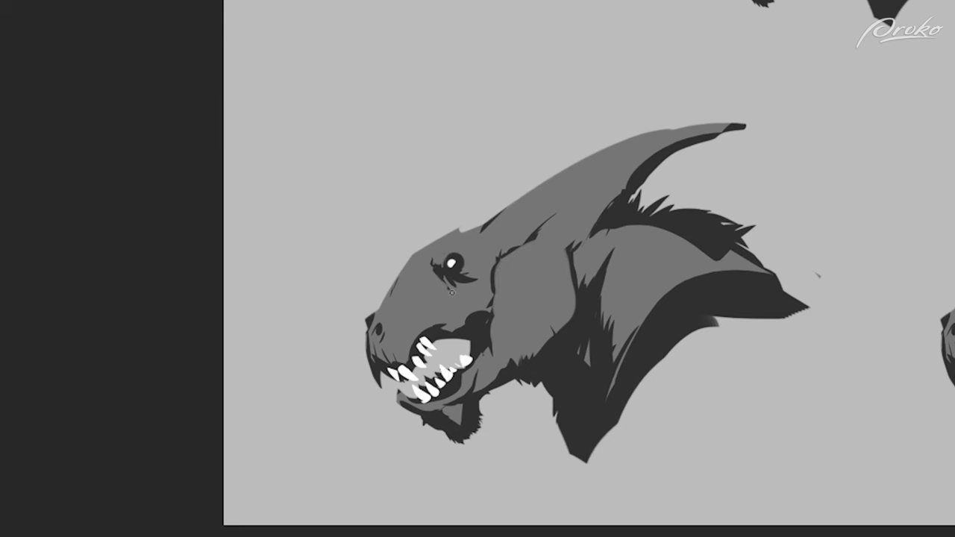
pyautogui.moveTo(465, 117)
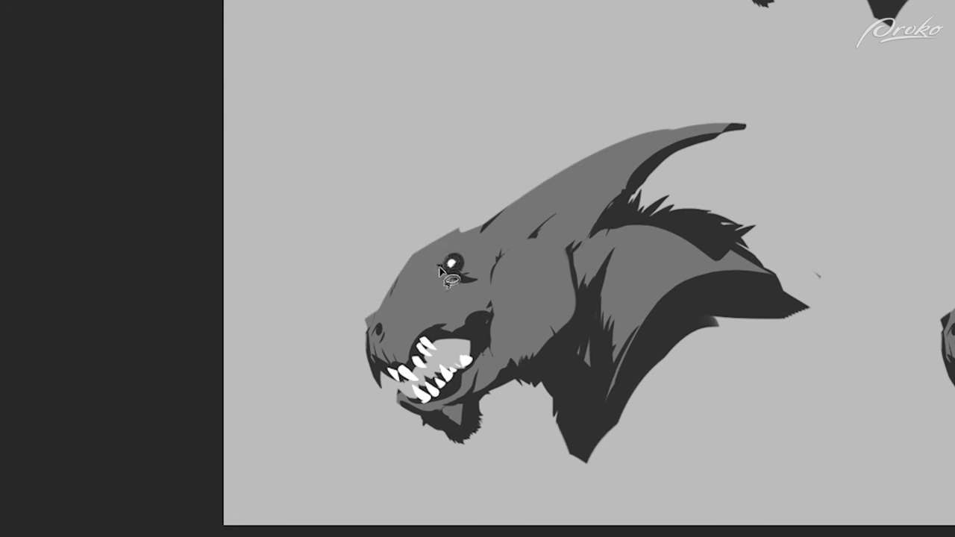
# Repaint the left-facing head's eye as a small white highlight in its socket.
pyautogui.press('shift')
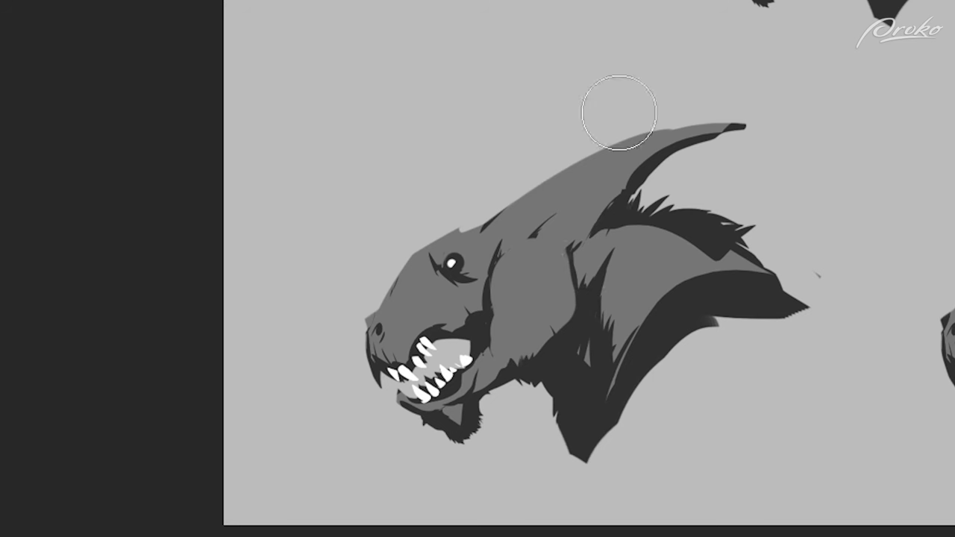
pyautogui.moveTo(612, 340)
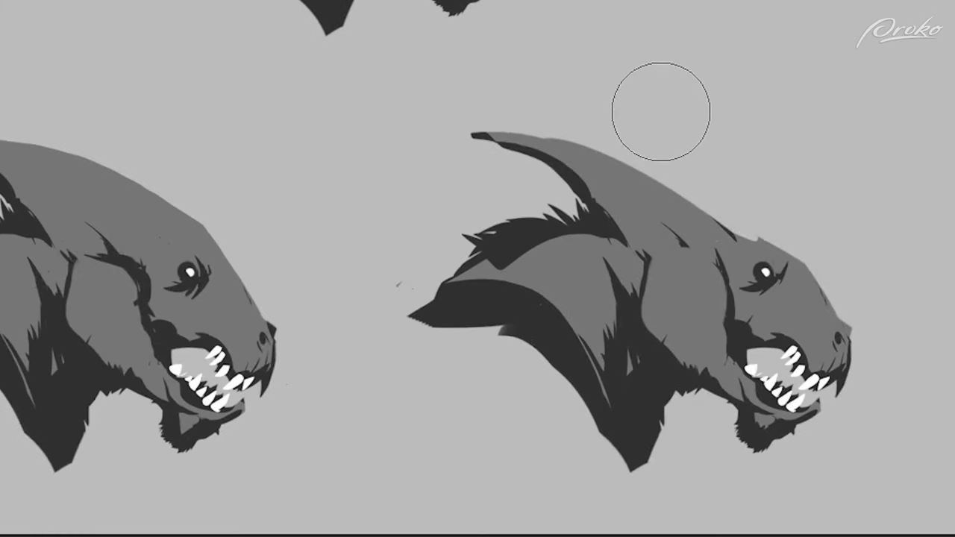
pyautogui.moveTo(695, 272)
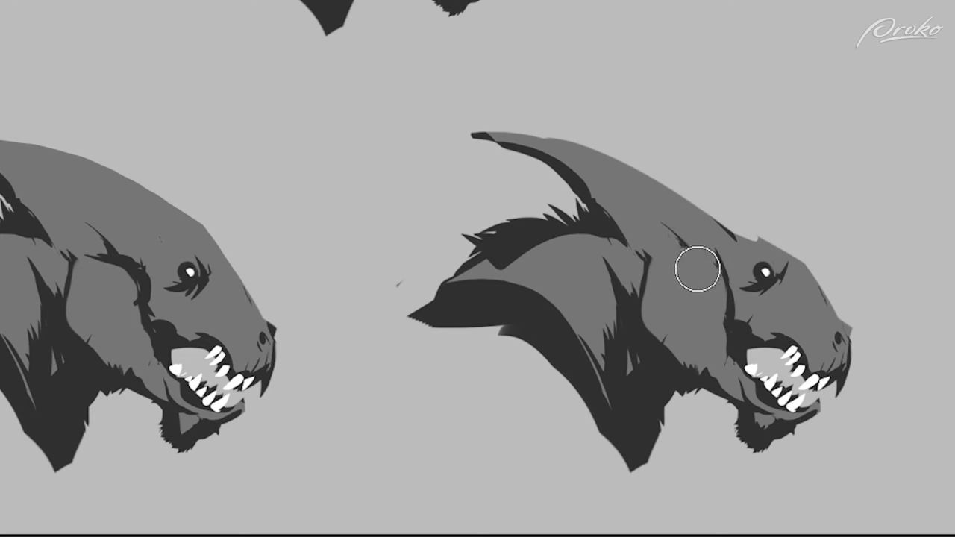
pyautogui.moveTo(731, 253)
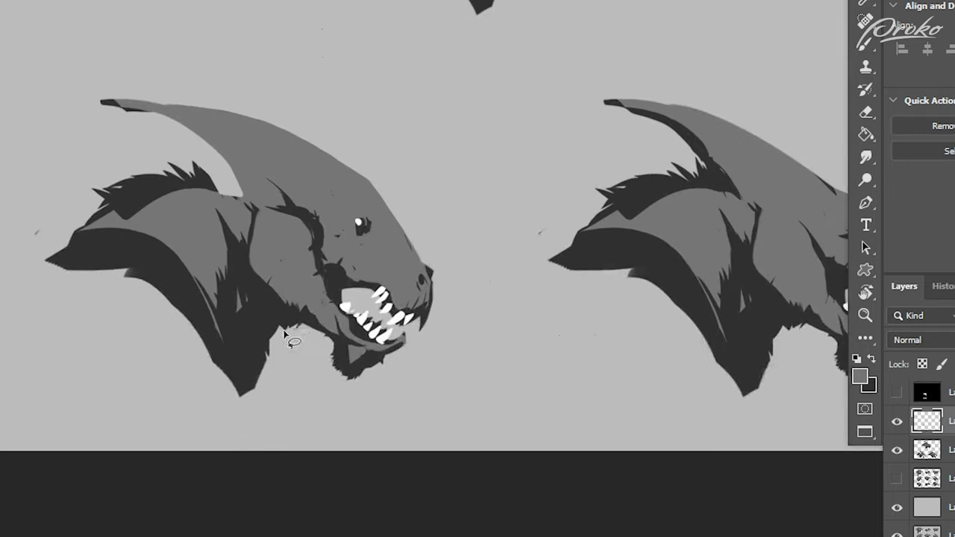
# Lasso a larger sweeping mane shape behind the lower-right head copy and fill it dark grey.
pyautogui.moveTo(291, 340); pyautogui.dragTo(336, 405)
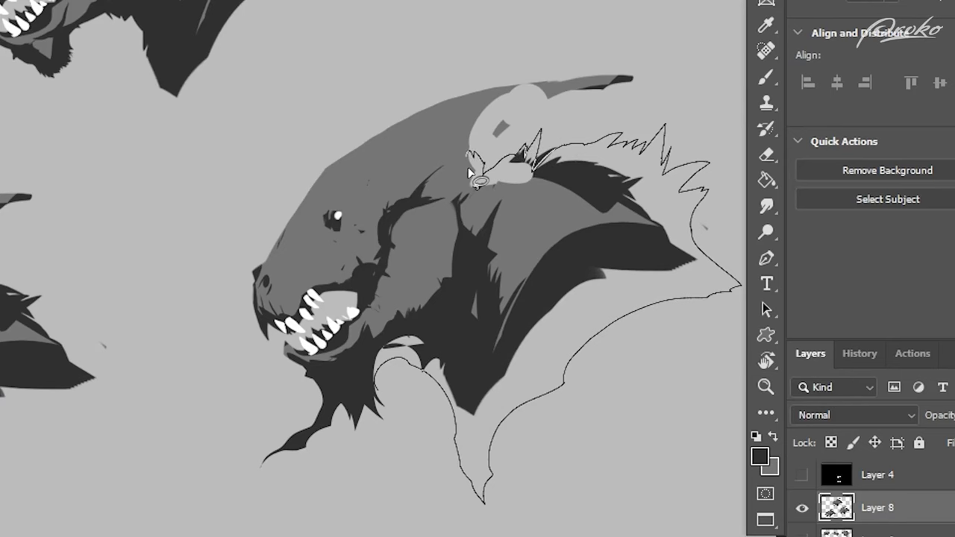
pyautogui.moveTo(470, 164); pyautogui.dragTo(385, 340)
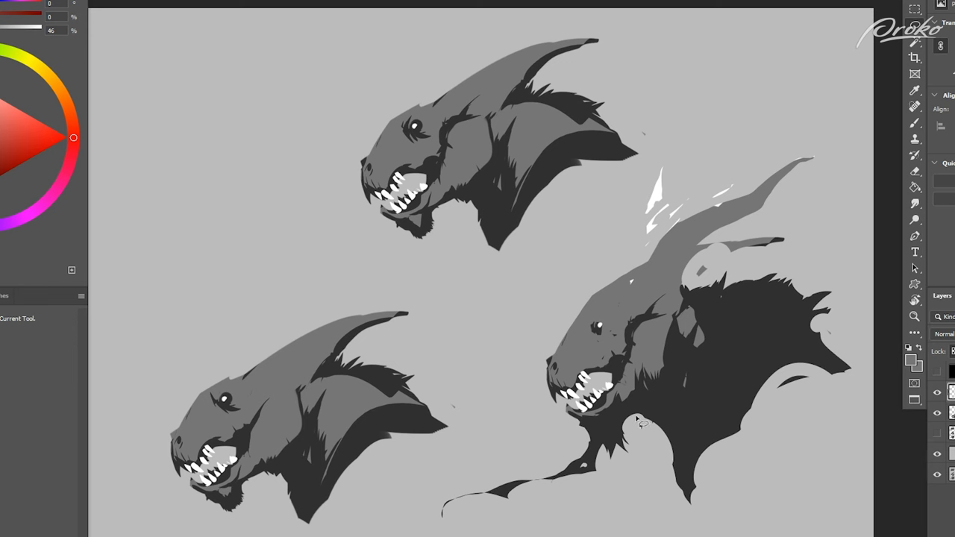
pyautogui.moveTo(639, 410); pyautogui.dragTo(674, 455)
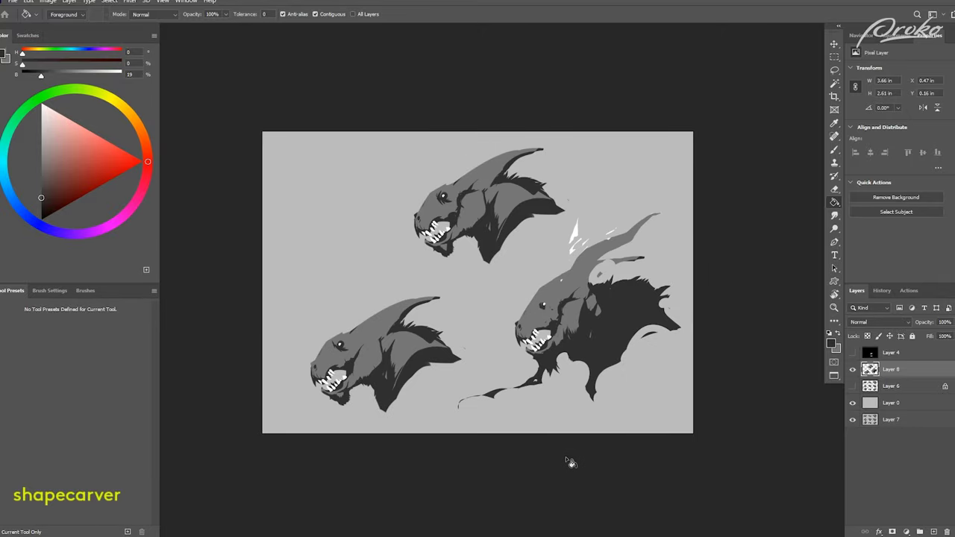
pyautogui.moveTo(425, 260)
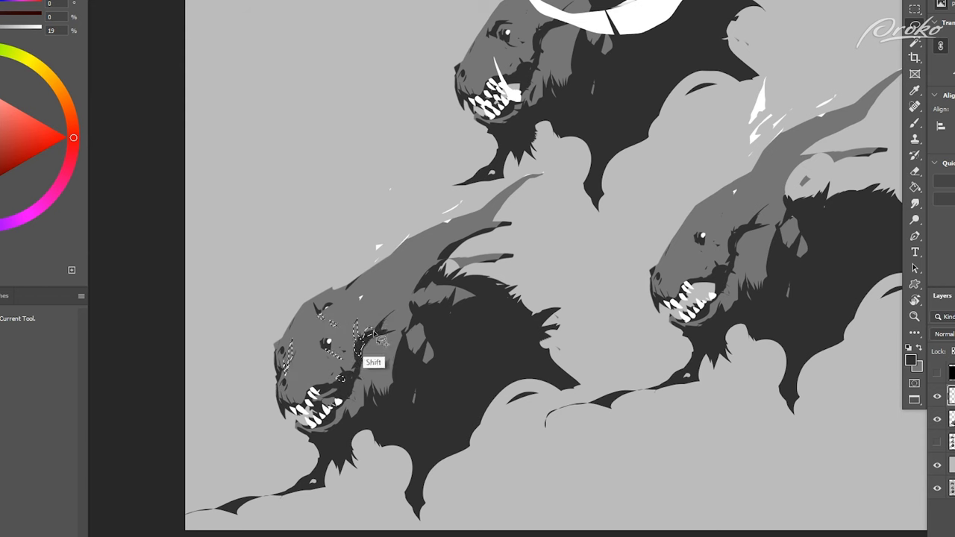
pyautogui.moveTo(429, 284)
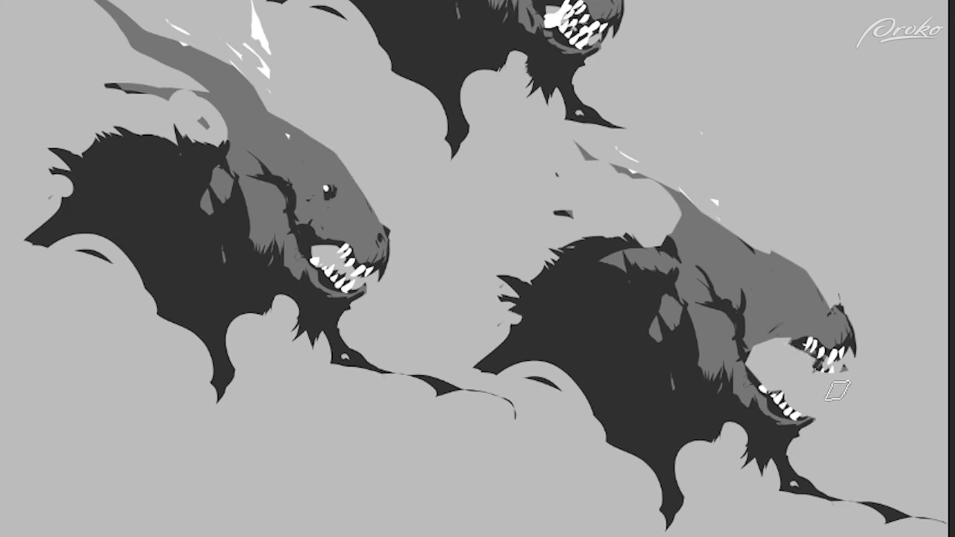
pyautogui.moveTo(611, 56)
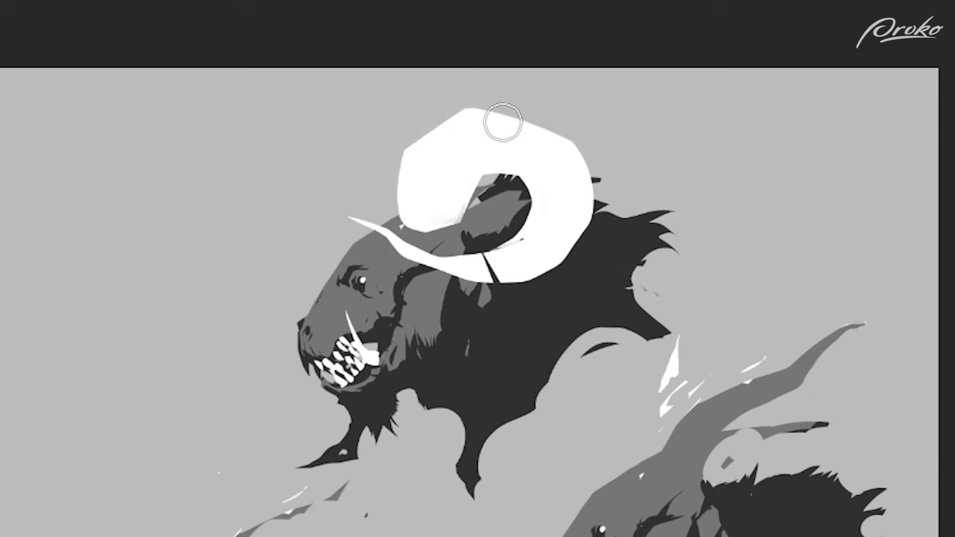
pyautogui.moveTo(139, 342)
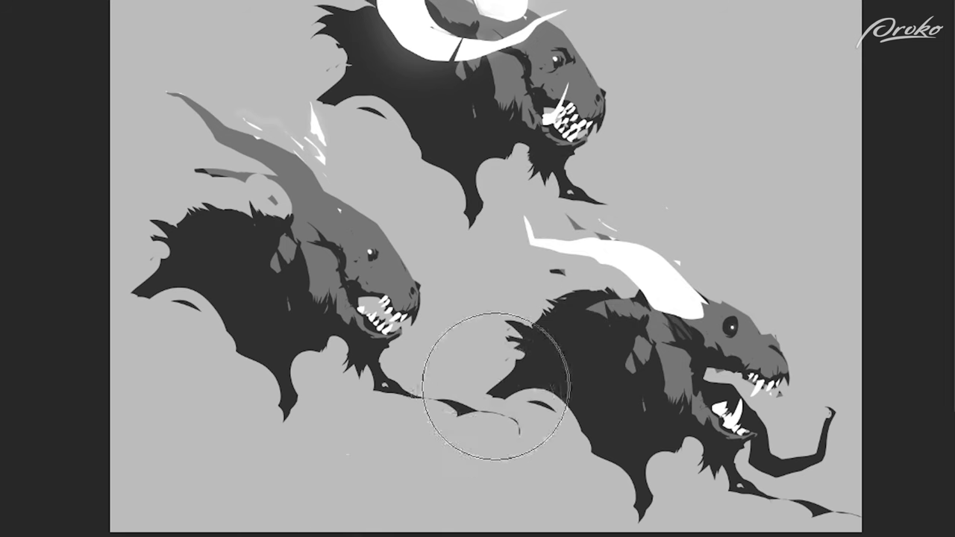
# Mirror the canvas horizontally and hide panels to check the sheet's composition.
pyautogui.click(492, 388)
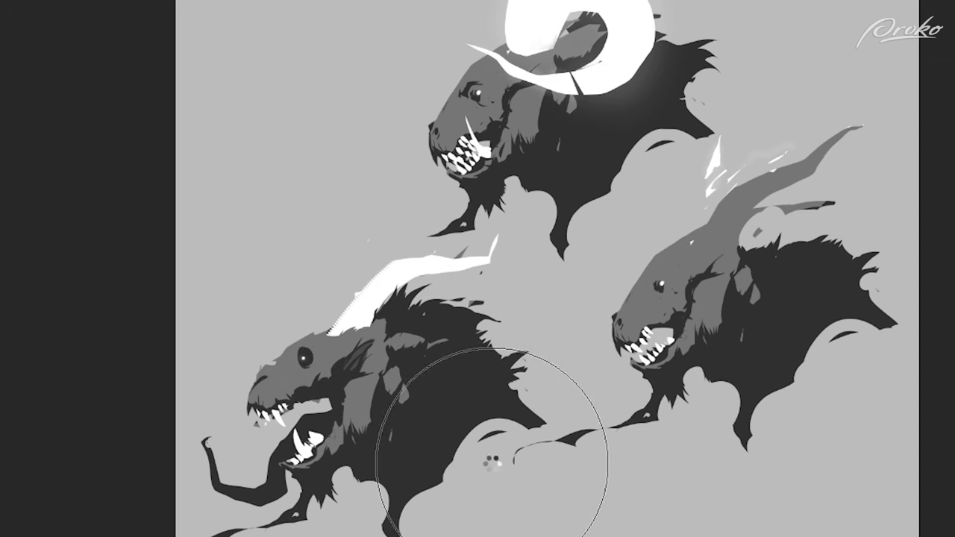
pyautogui.press('Tab')
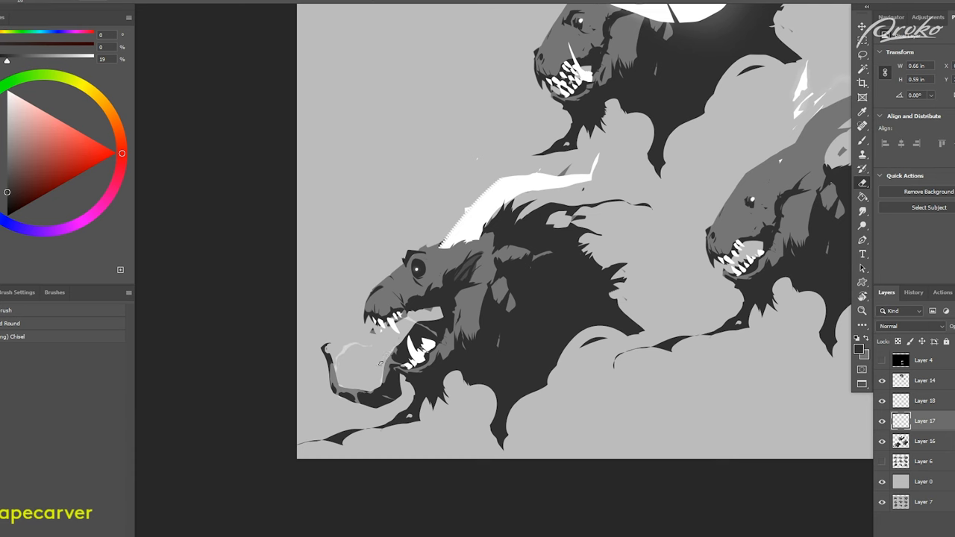
pyautogui.press('shift')
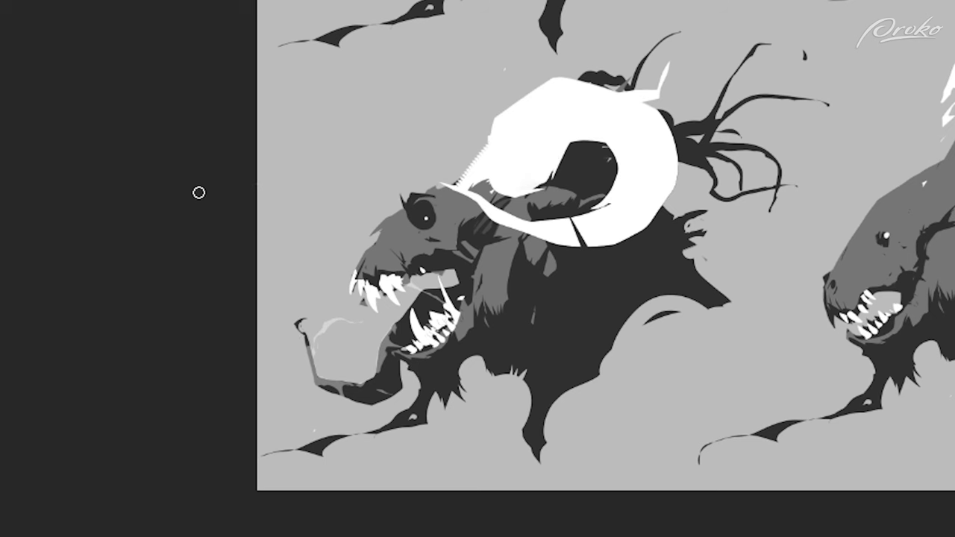
pyautogui.moveTo(200, 158)
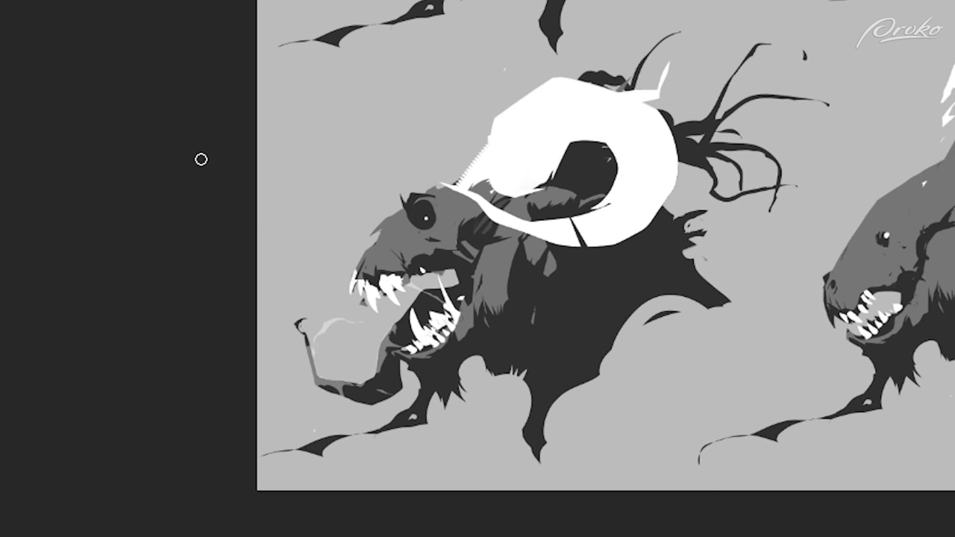
pyautogui.moveTo(237, 197)
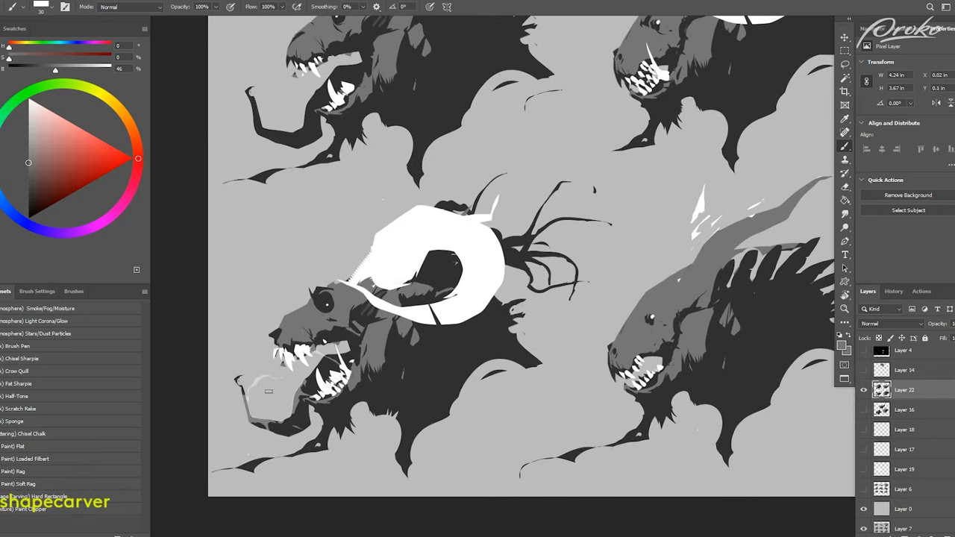
pyautogui.click(844, 118)
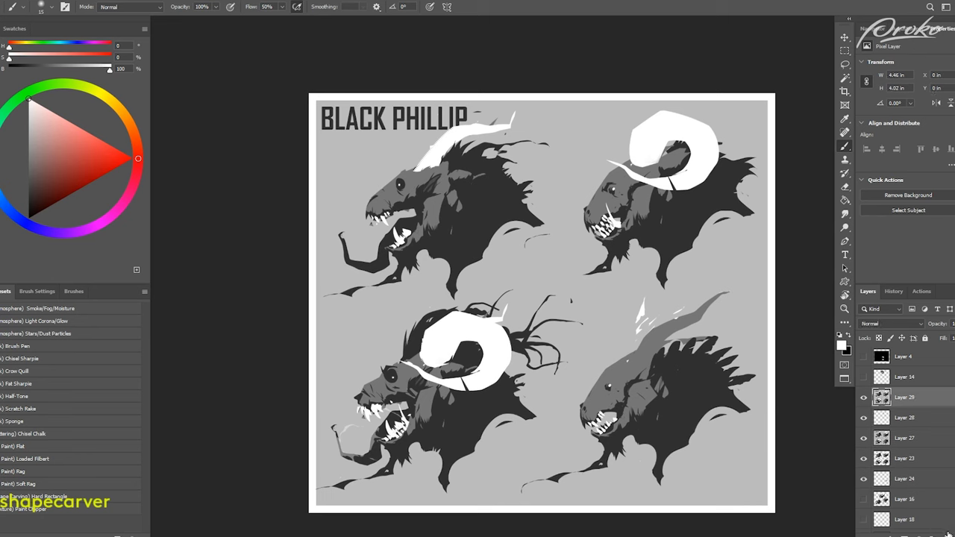
# Place Dust-Textures-03 over the artwork and pick a blend mode from the Layers list.
pyautogui.click(889, 322)
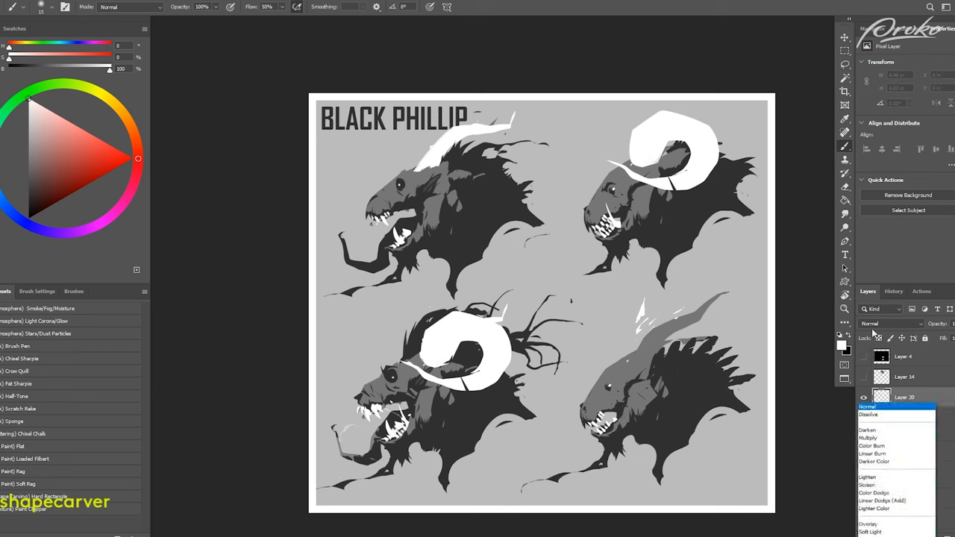
pyautogui.click(871, 532)
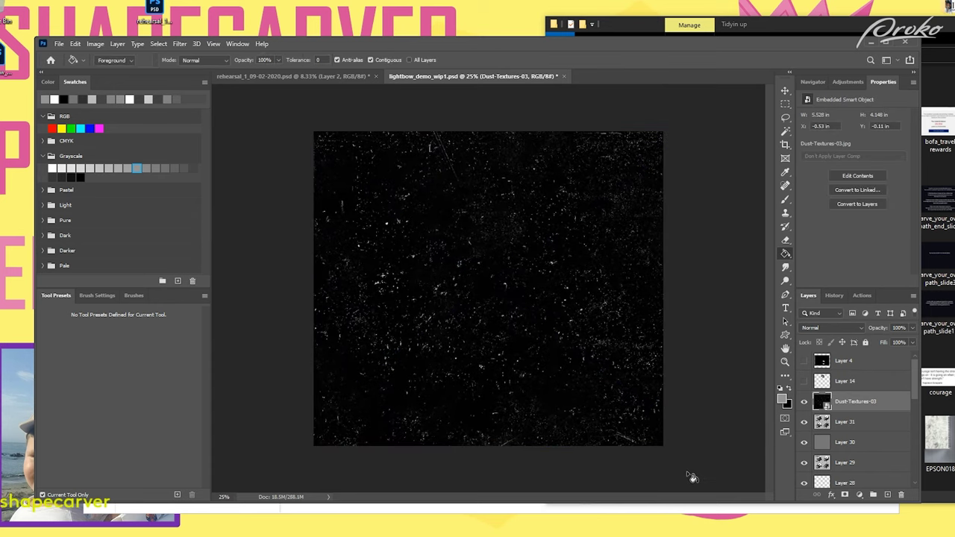
# Set the Dust Textures 03 layer to Lighten so only its light specks show.
pyautogui.click(828, 328)
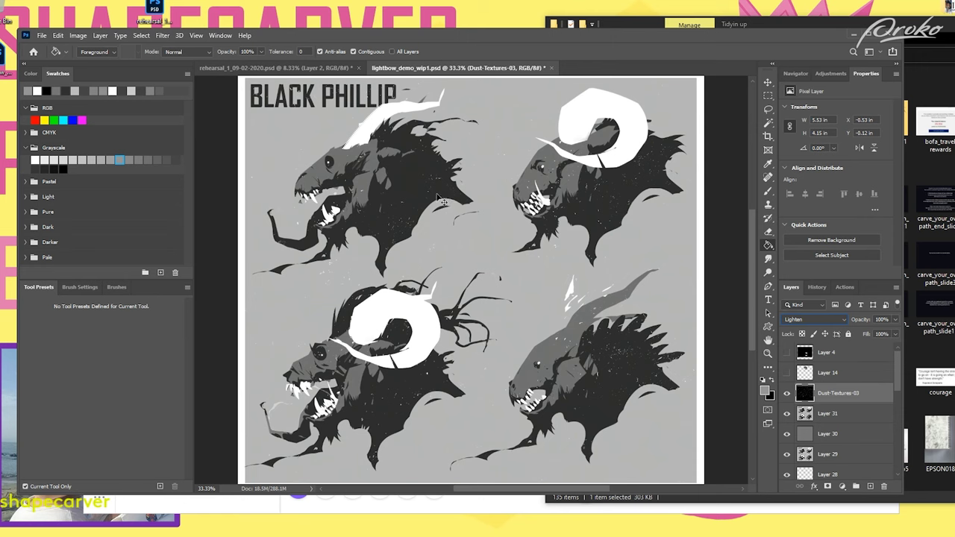
pyautogui.moveTo(462, 425)
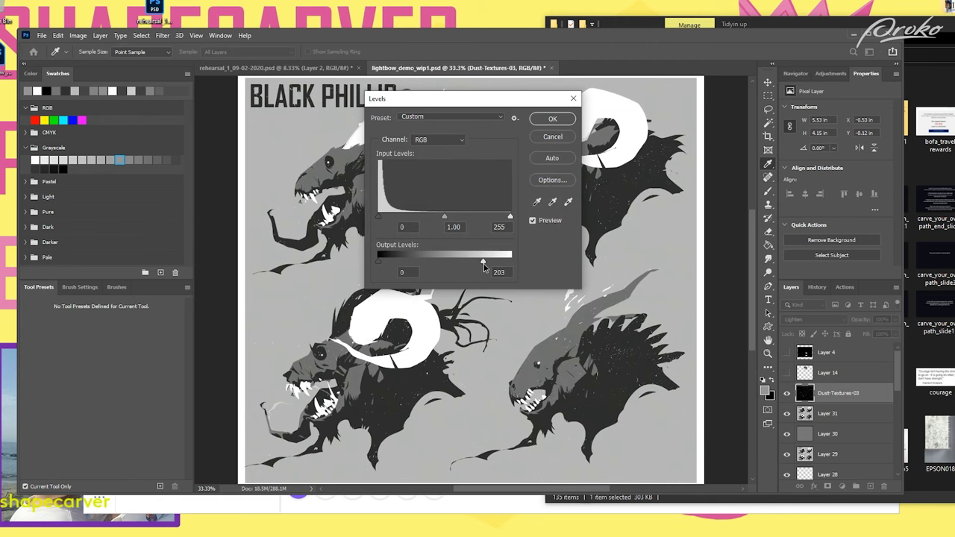
# Dim the dust layer with Levels by lowering the white Output level, leaving faint specks.
pyautogui.moveTo(483, 263); pyautogui.dragTo(454, 259)
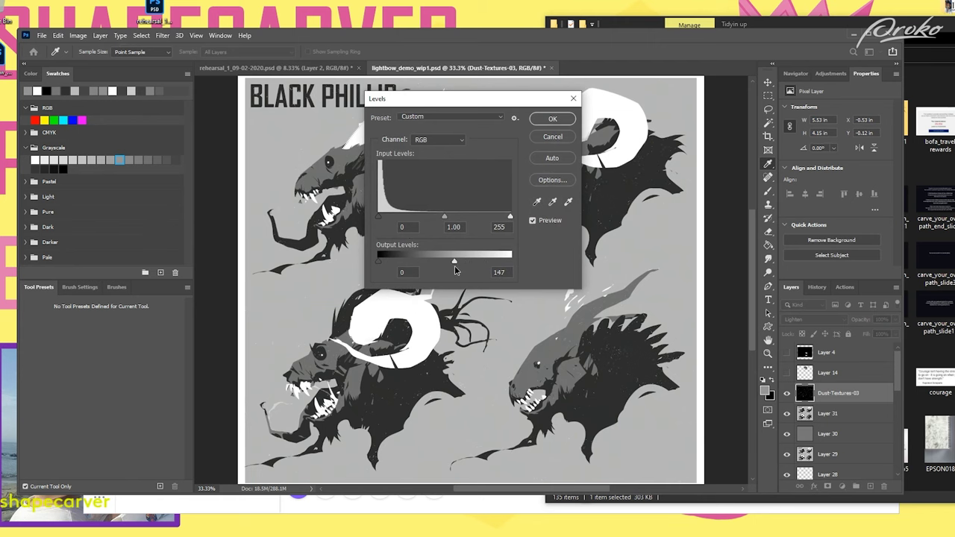
pyautogui.click(552, 119)
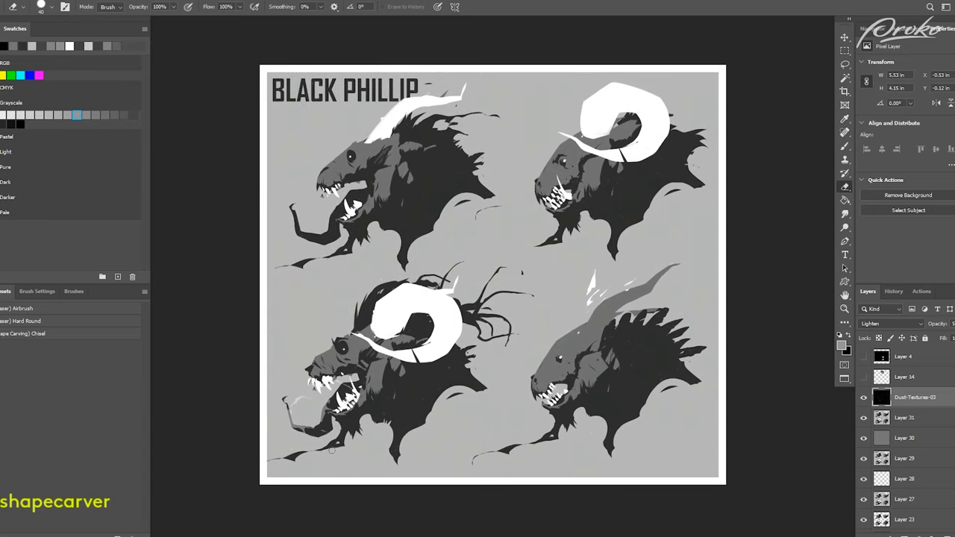
pyautogui.click(910, 307)
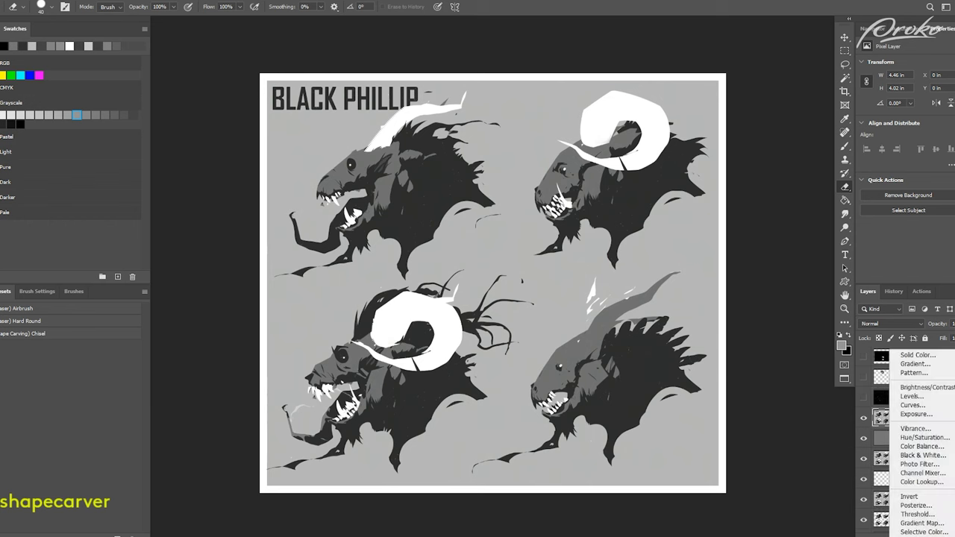
# Add a Hue/Saturation layer with Colorize and shift Hue and Saturation to a warm orange background.
pyautogui.click(922, 531)
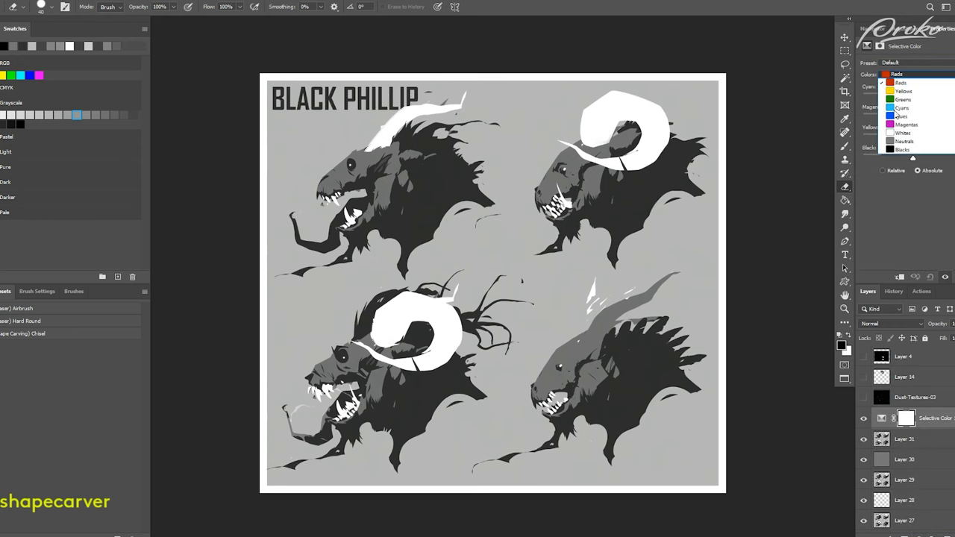
pyautogui.click(902, 149)
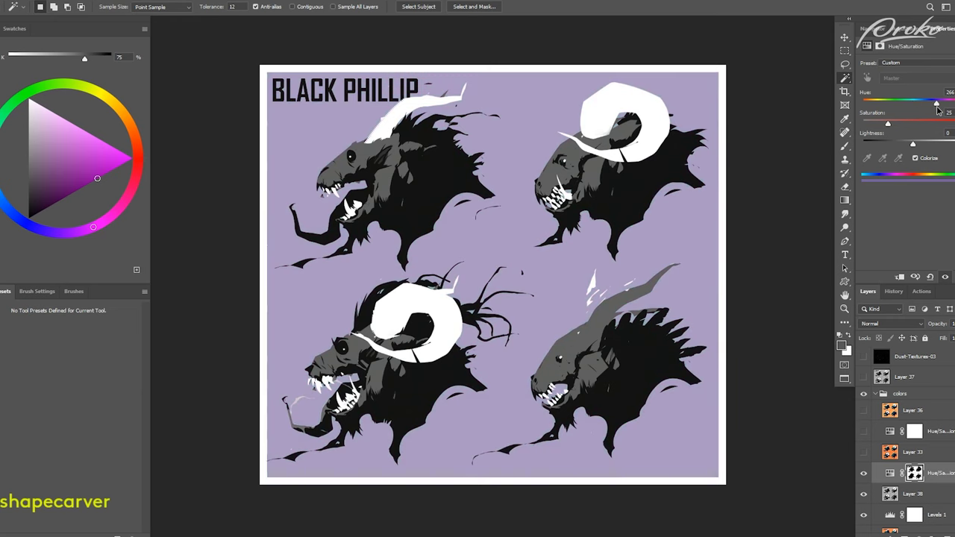
pyautogui.moveTo(937, 101); pyautogui.dragTo(885, 102)
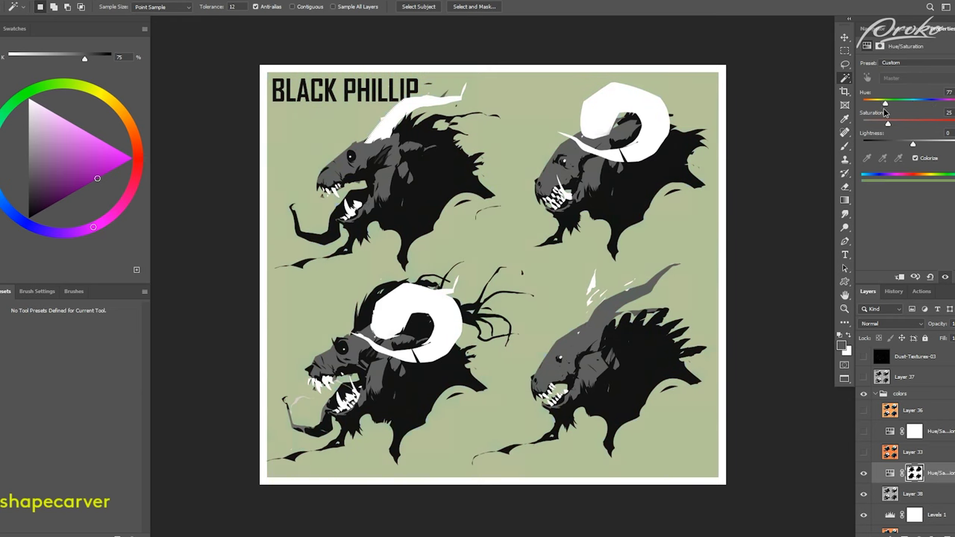
pyautogui.moveTo(883, 102); pyautogui.dragTo(868, 101)
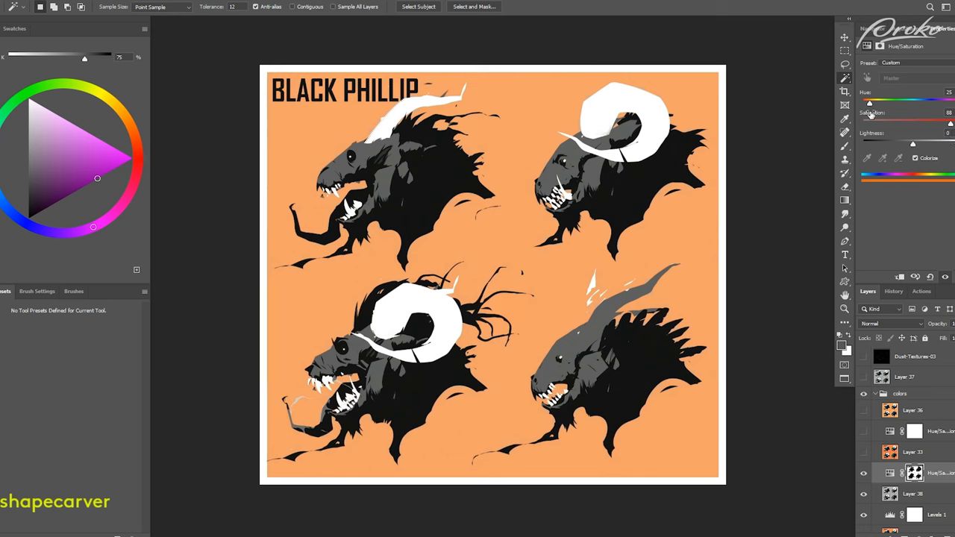
pyautogui.moveTo(868, 101); pyautogui.dragTo(872, 102)
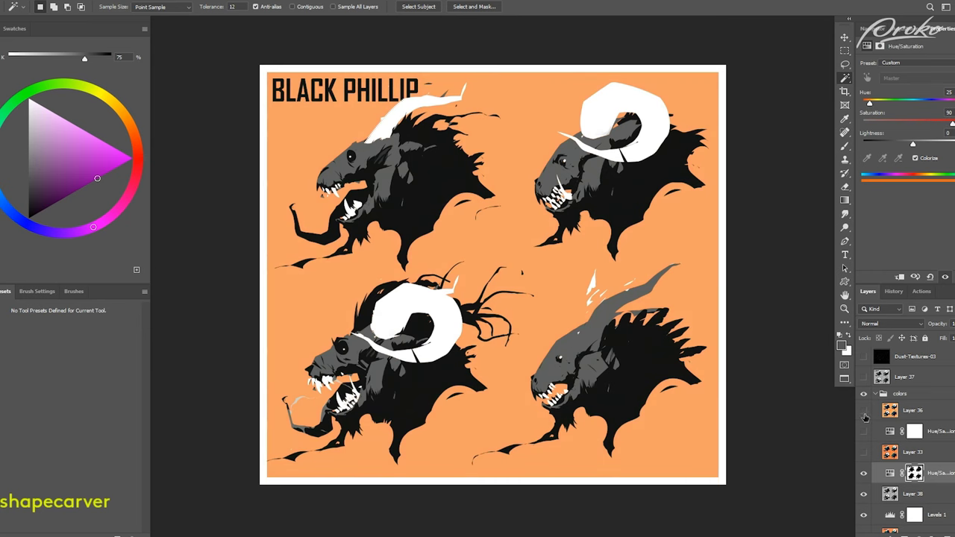
pyautogui.click(864, 411)
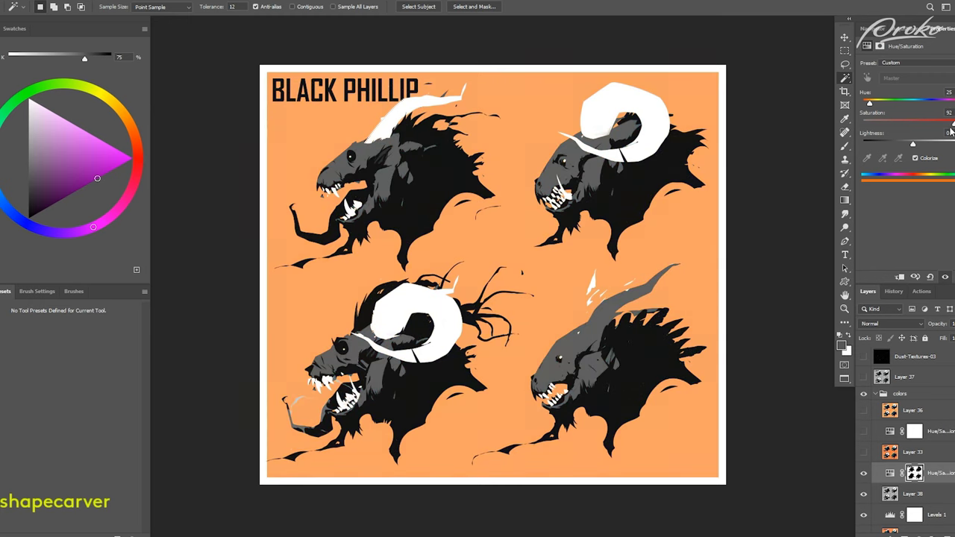
pyautogui.click(863, 409)
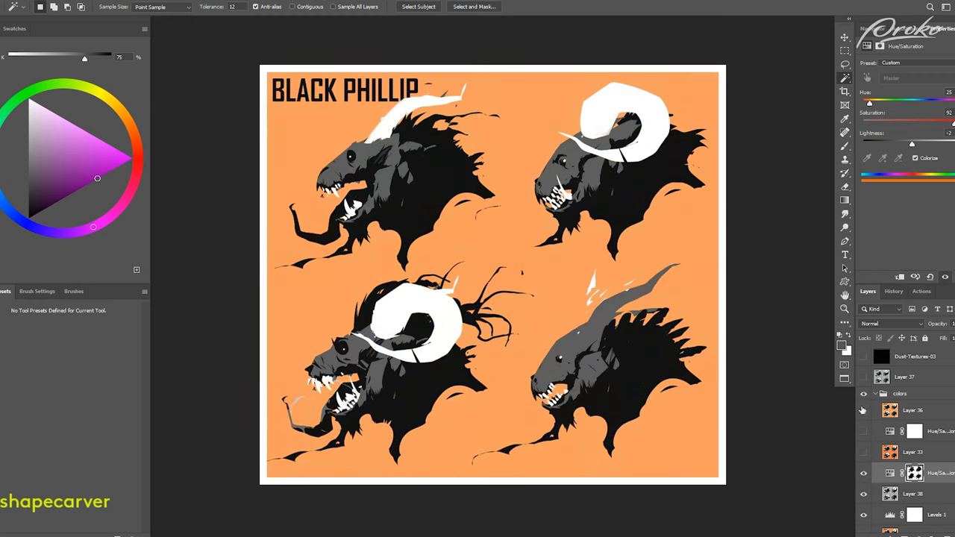
# Use Selective Color to push the heads' Neutrals toward teal and their Blacks toward deep purple.
pyautogui.click(864, 409)
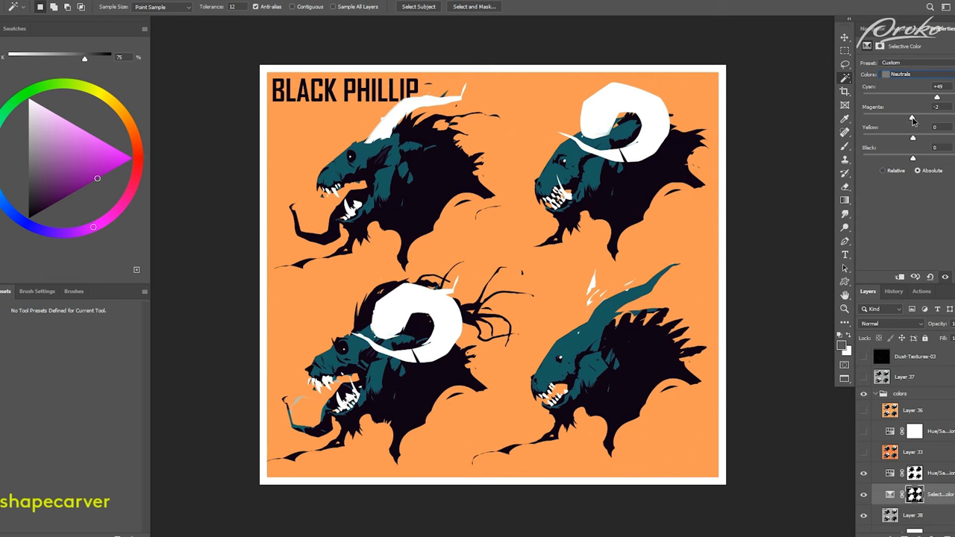
pyautogui.moveTo(912, 117); pyautogui.dragTo(908, 118)
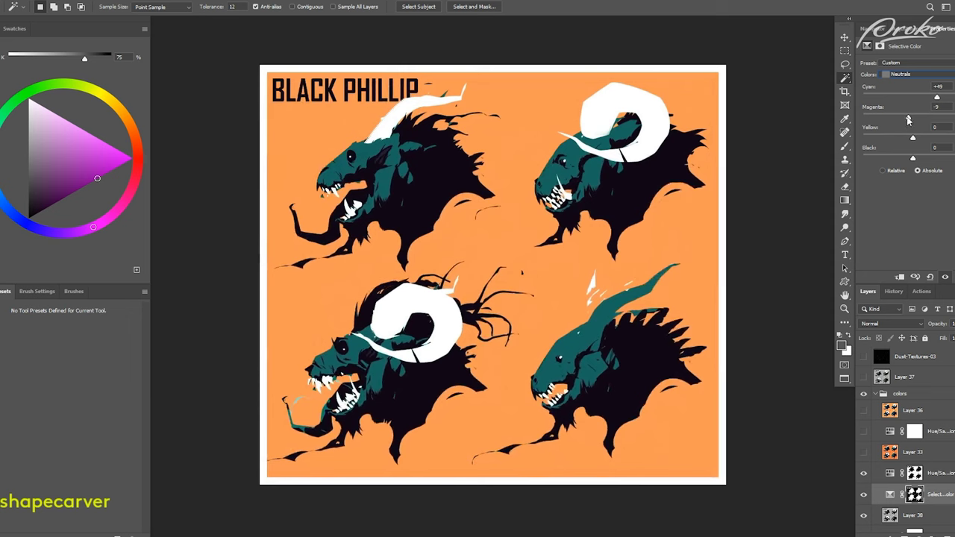
pyautogui.moveTo(908, 118); pyautogui.dragTo(911, 118)
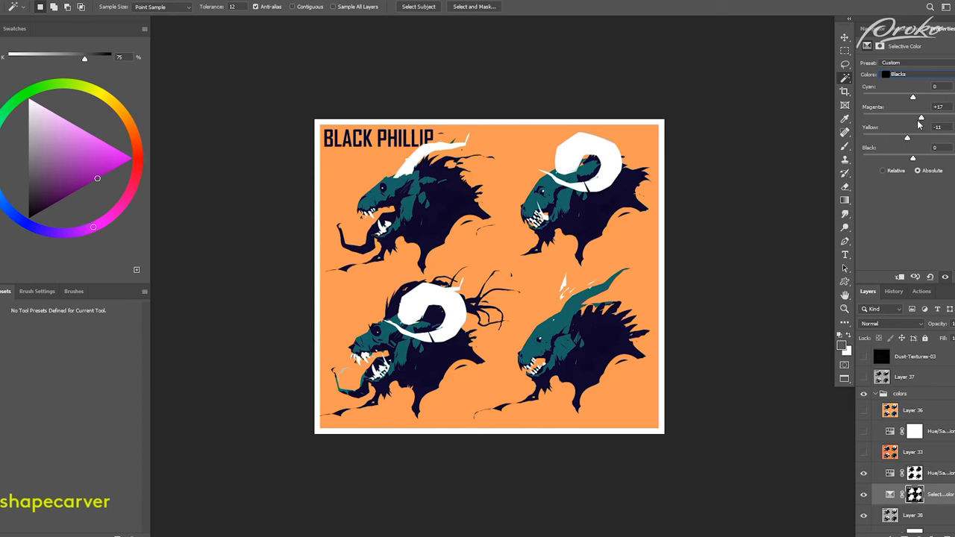
pyautogui.moveTo(913, 95); pyautogui.dragTo(908, 96)
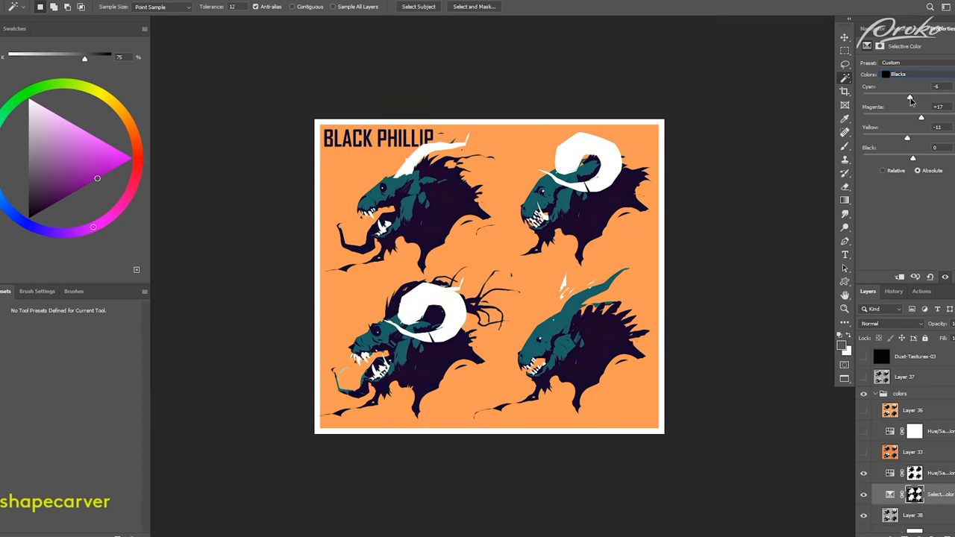
pyautogui.moveTo(910, 97); pyautogui.dragTo(907, 97)
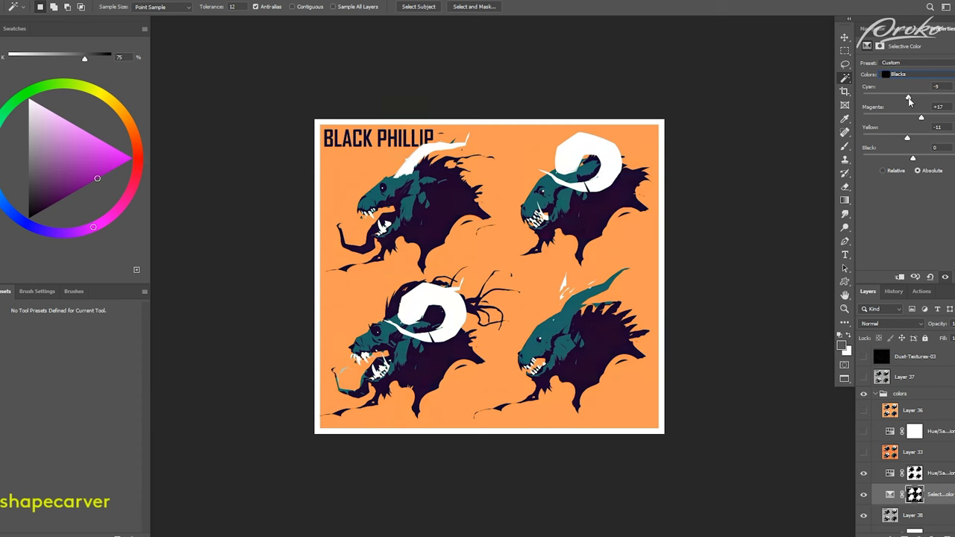